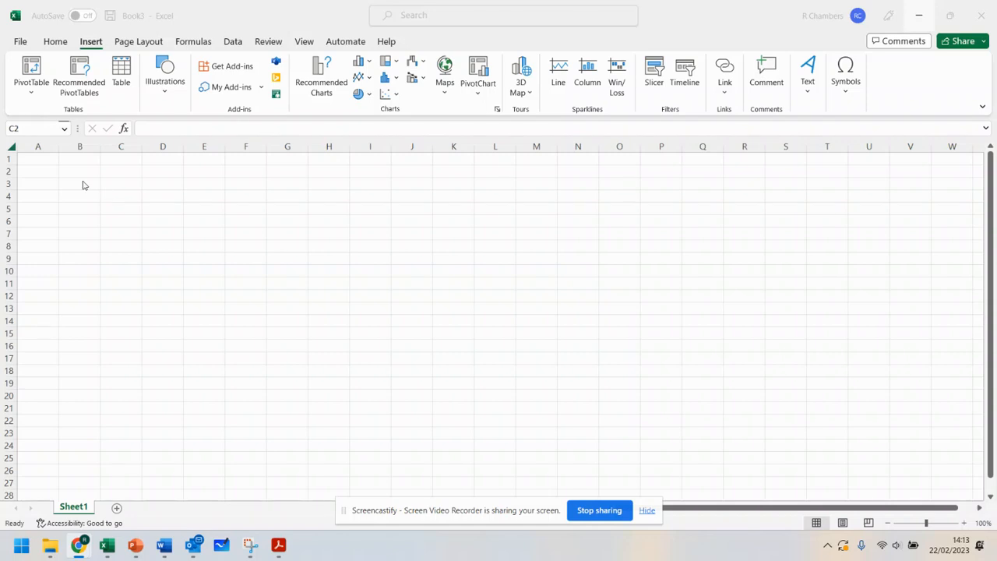
pyautogui.moveTo(84, 174)
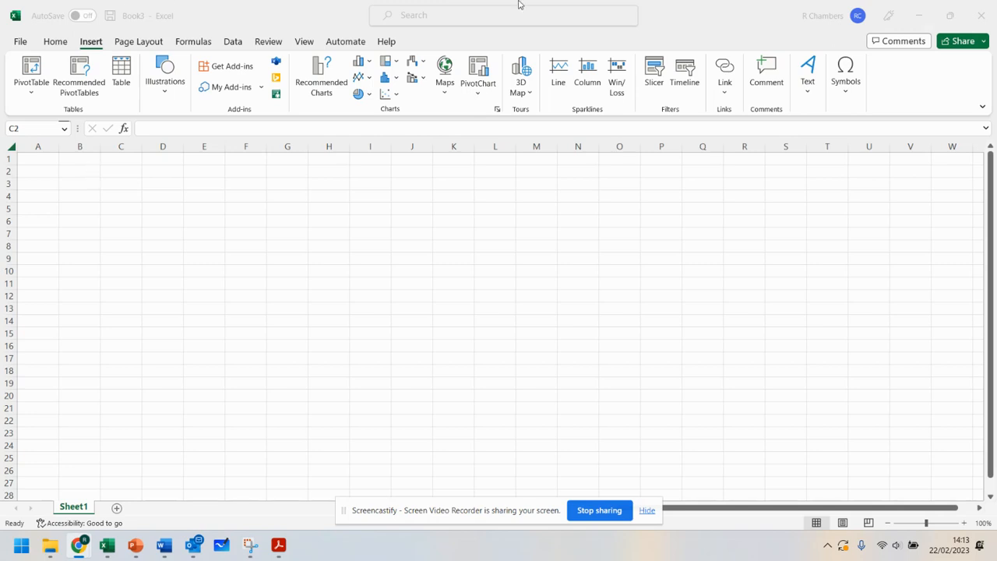
pyautogui.moveTo(71, 176)
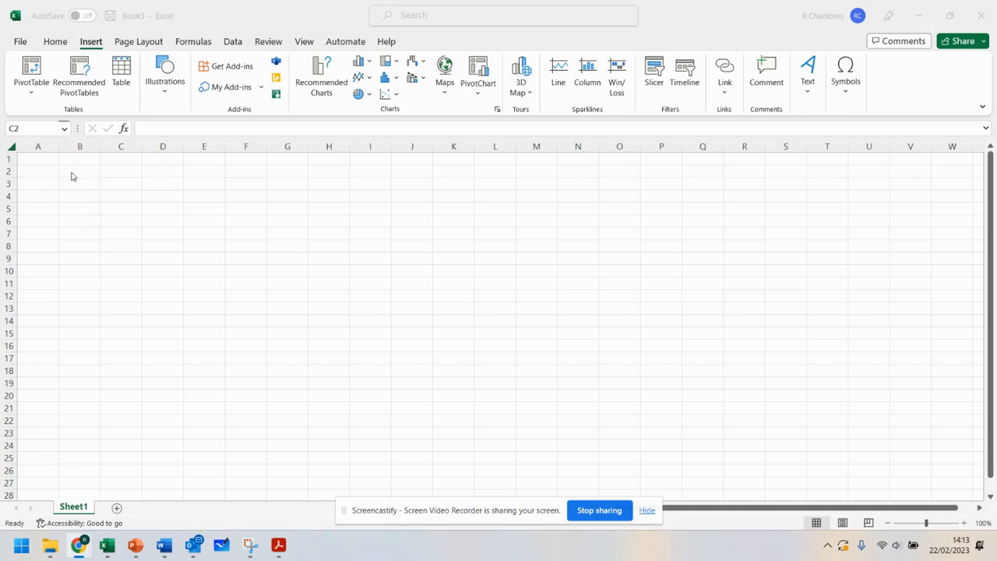
# - Enter 'Budget CEOP Festival' in B2, merge and centre it across B2:I2, bold, font size 20
pyautogui.click(79, 170)
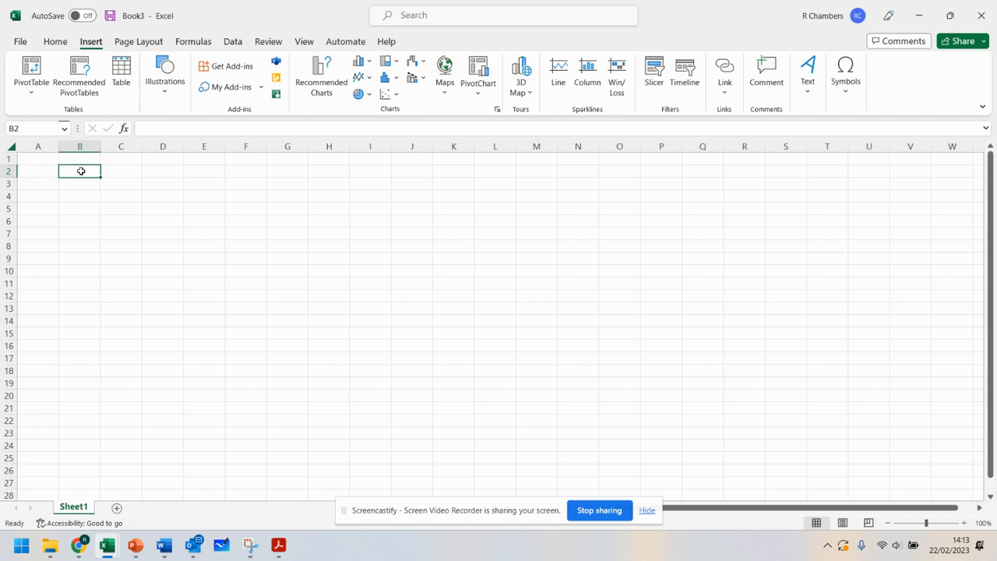
pyautogui.write('Budget CEOP Festival')
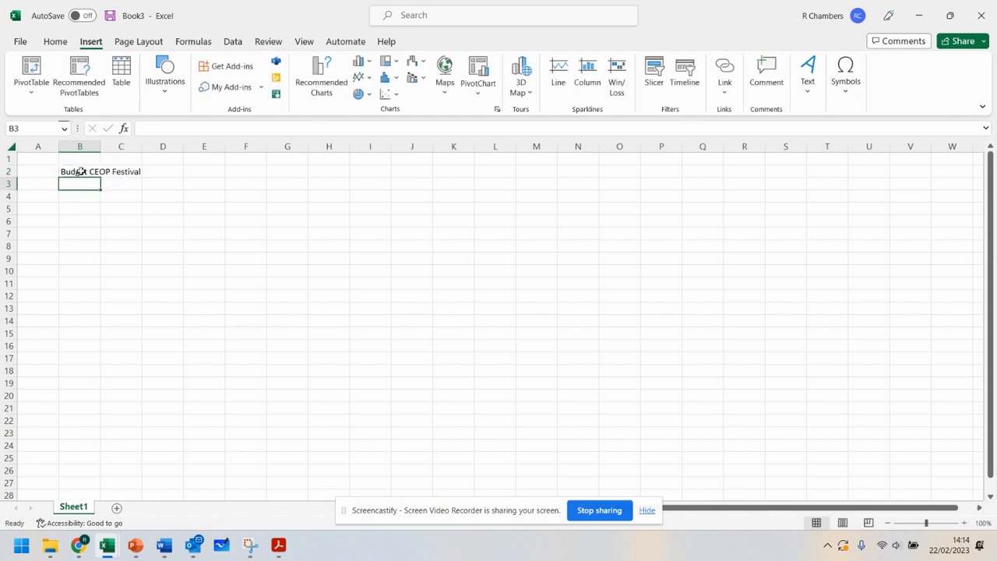
pyautogui.moveTo(698, 315)
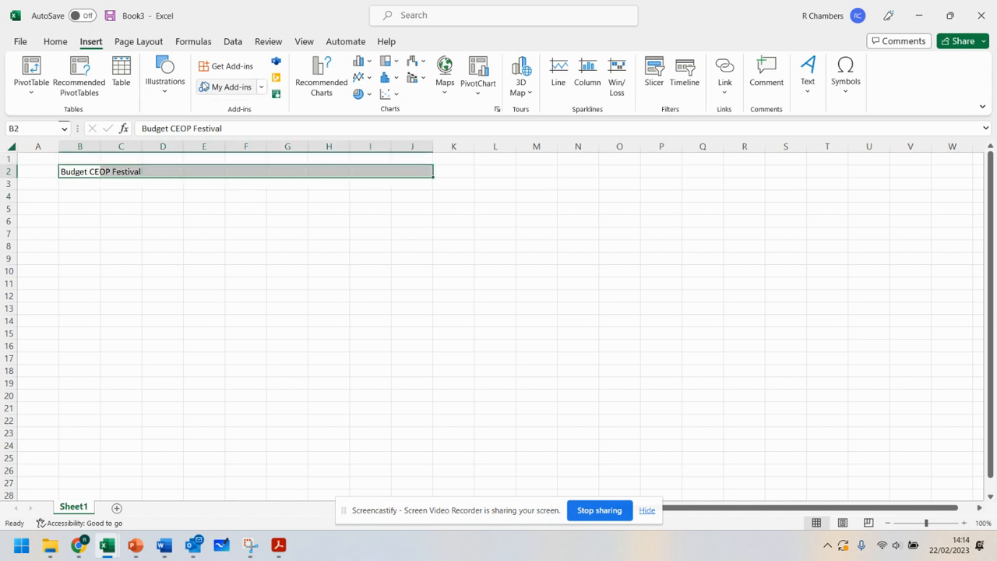
pyautogui.click(55, 41)
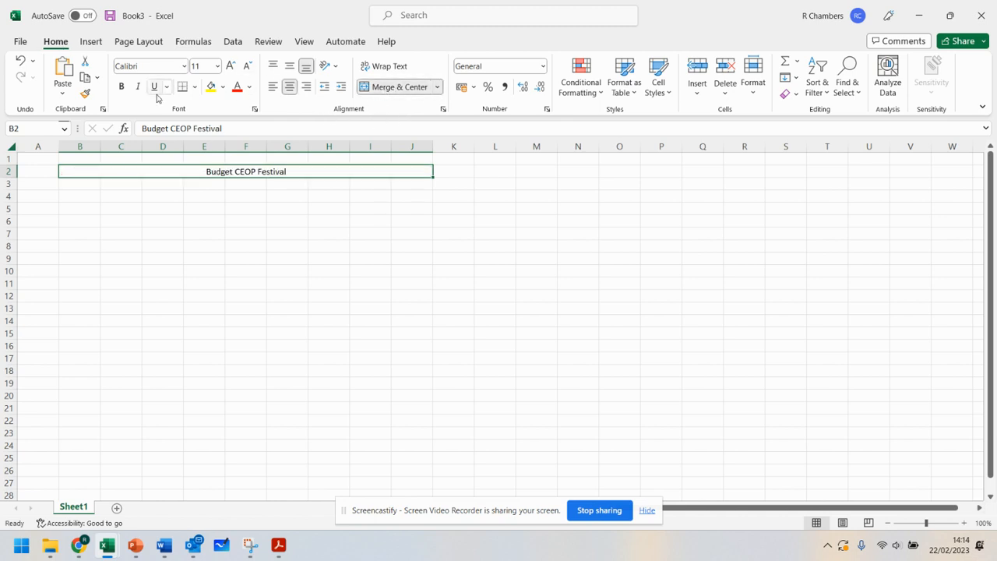
pyautogui.click(231, 66)
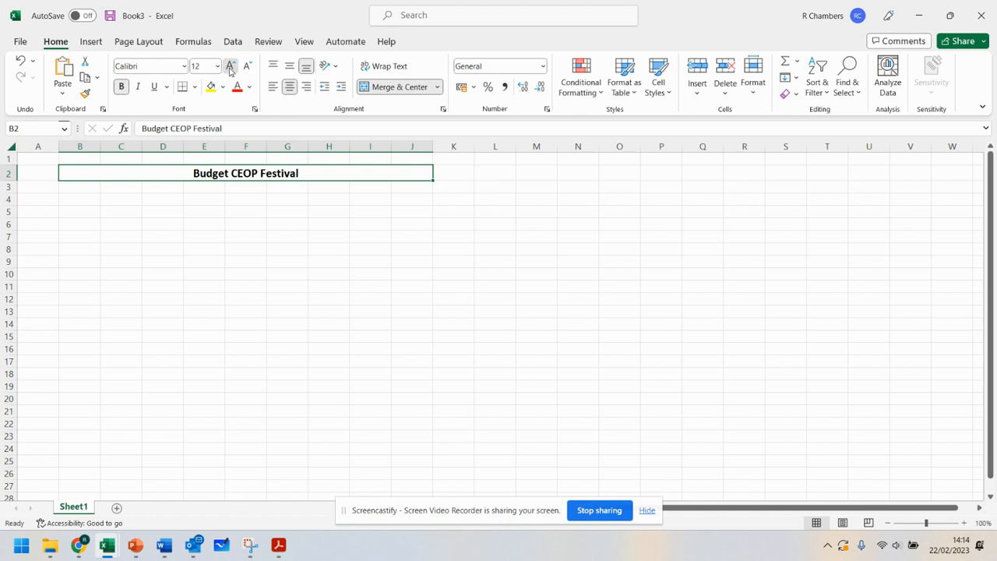
pyautogui.click(230, 66)
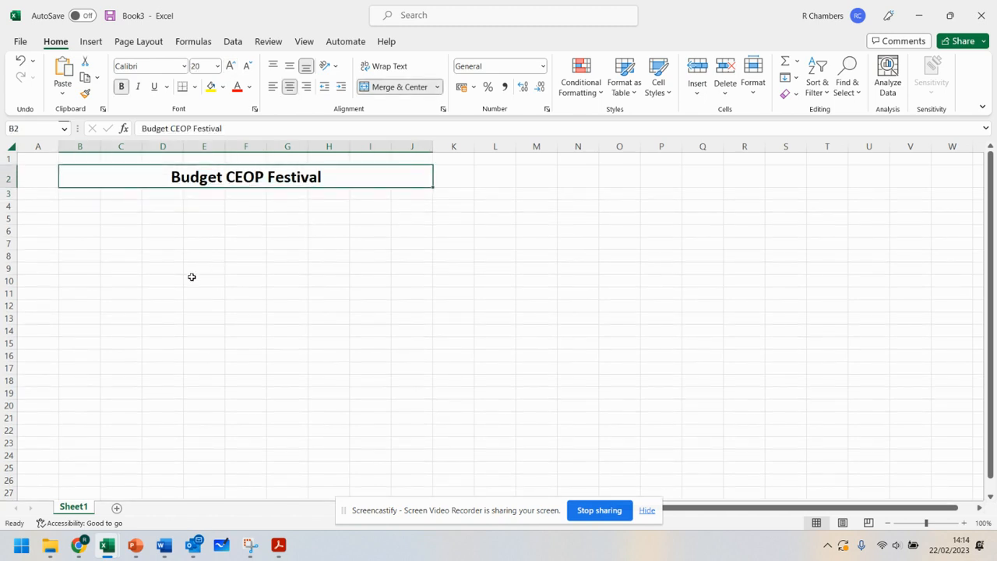
pyautogui.moveTo(91, 237)
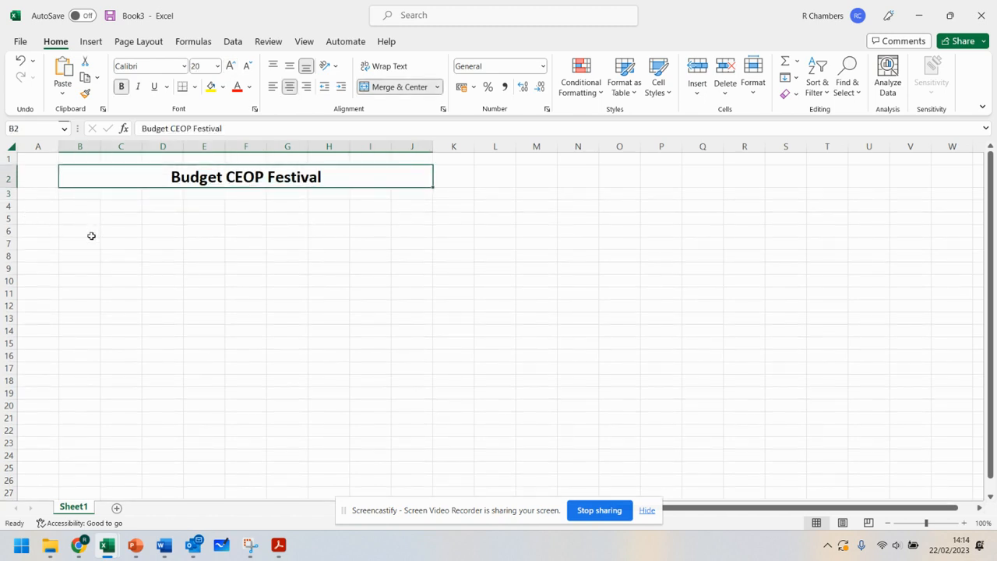
pyautogui.click(79, 218)
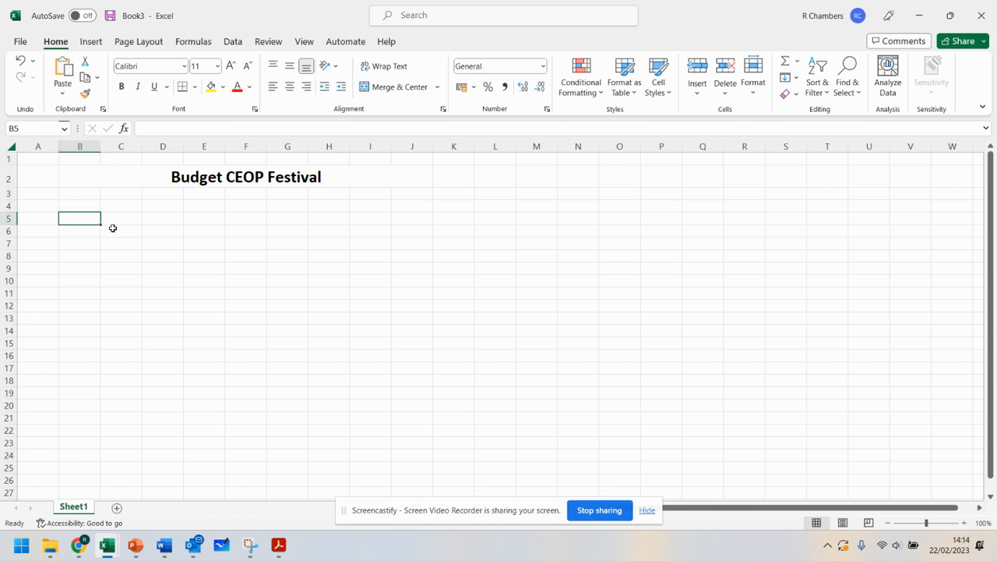
# - Widen columns B and C, enter 'Item Number' in B5 numbered 1-10 and start the Item Description heading
pyautogui.moveTo(103, 146); pyautogui.dragTo(148, 147)
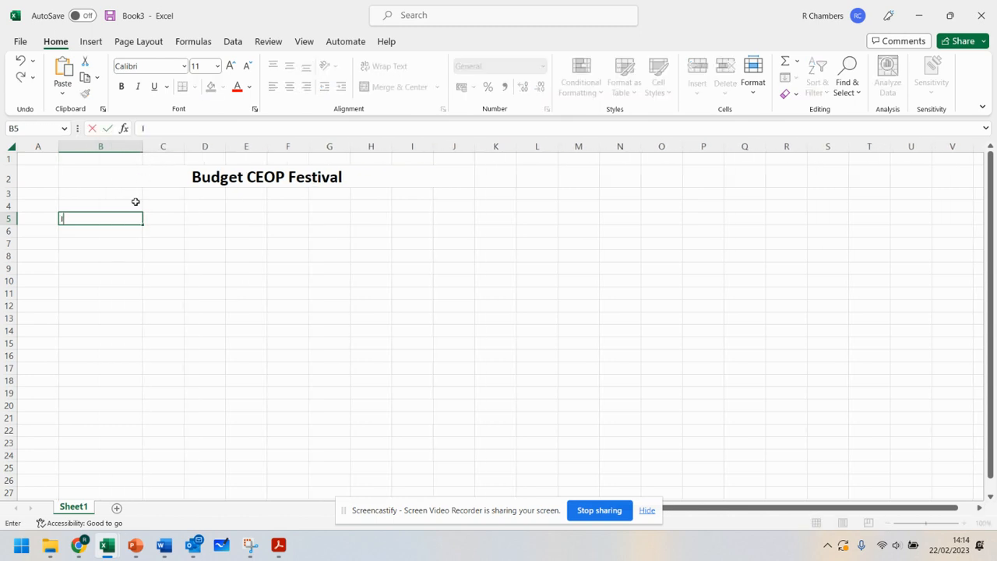
pyautogui.write('Item Number')
pyautogui.click(101, 330)
pyautogui.write('9')
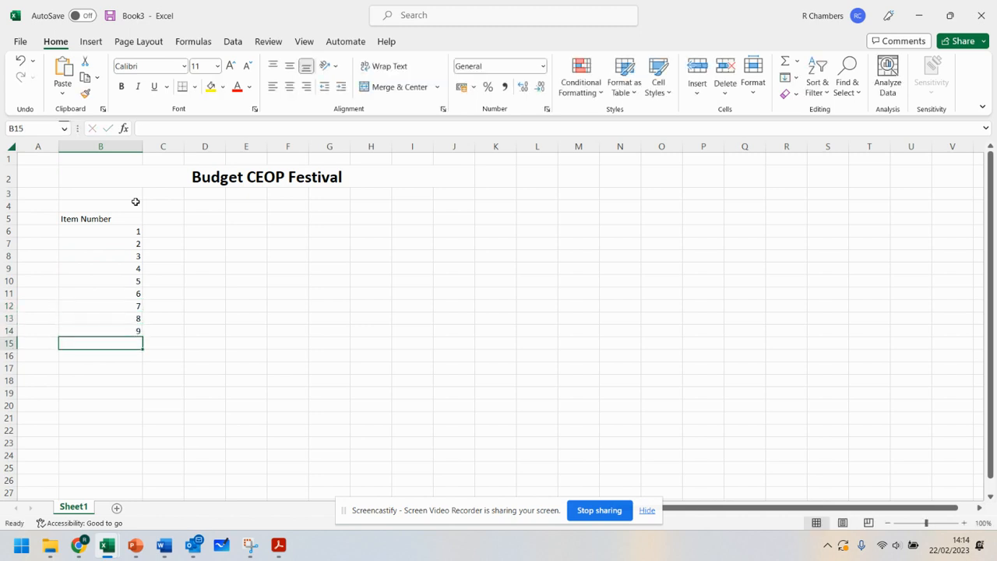
pyautogui.write('10')
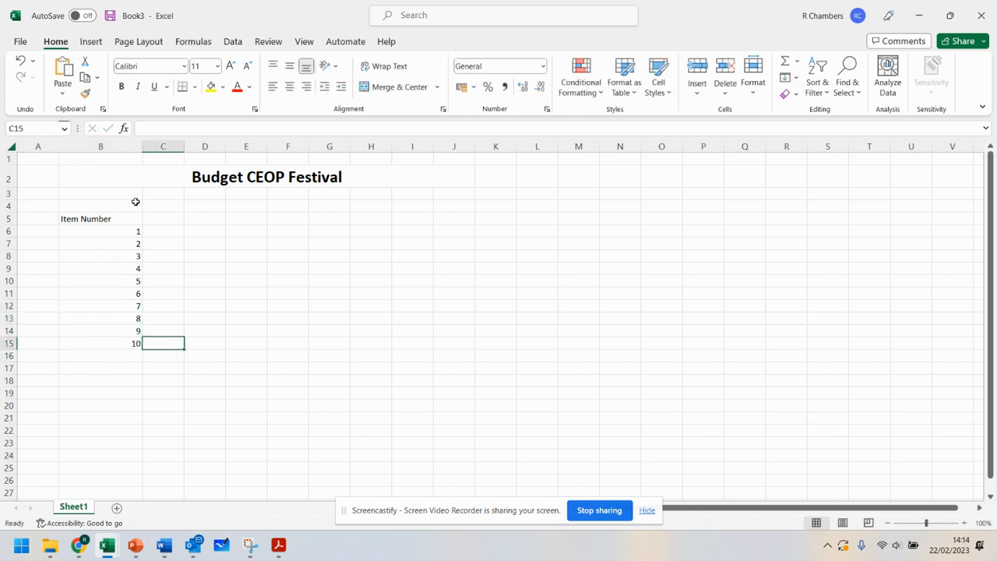
pyautogui.click(163, 218)
pyautogui.write('Item Description')
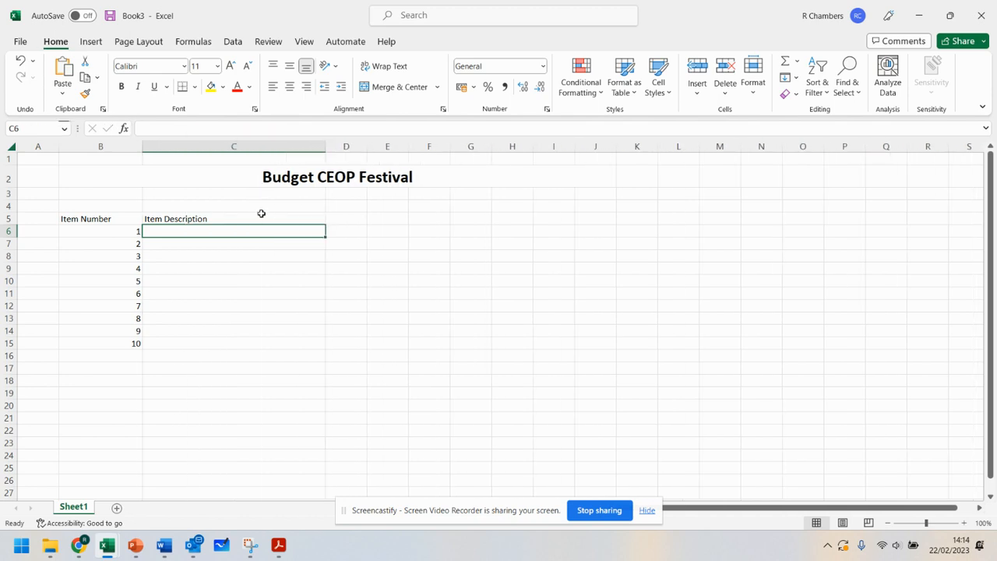
# - Apply All Borders to B5:C15 and enter the 'Item Cost' heading in D5
pyautogui.moveTo(85, 218); pyautogui.dragTo(202, 346)
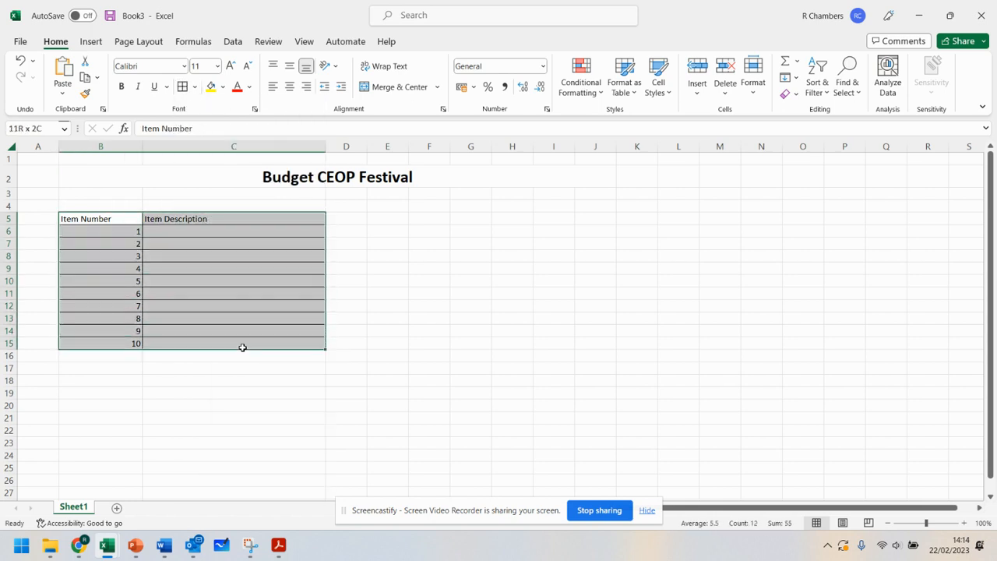
pyautogui.click(196, 87)
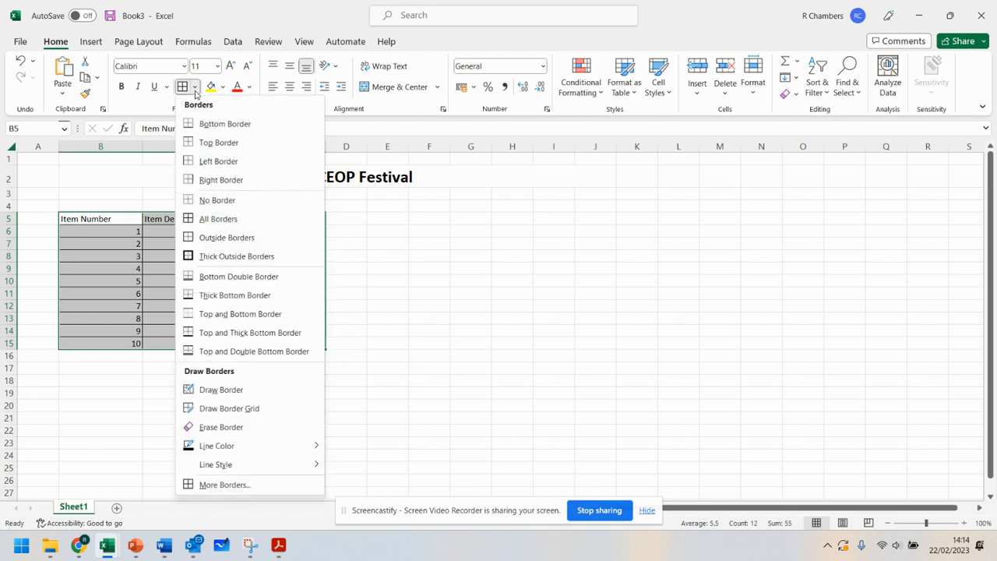
pyautogui.click(218, 218)
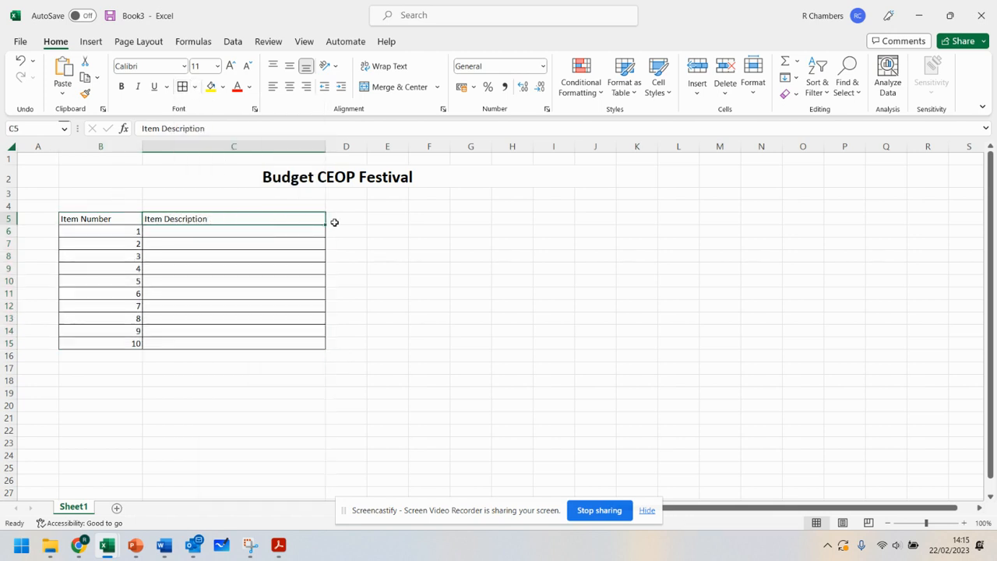
pyautogui.write('Item Cost')
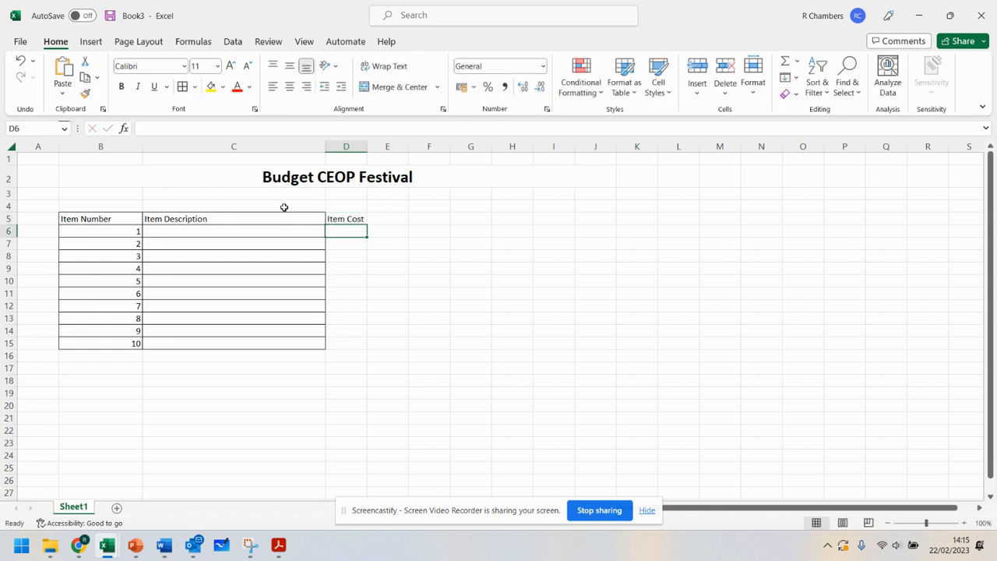
# - Enter 'Qty' in E5 and 'Total' in F5 and border D5:F15
pyautogui.click(386, 218)
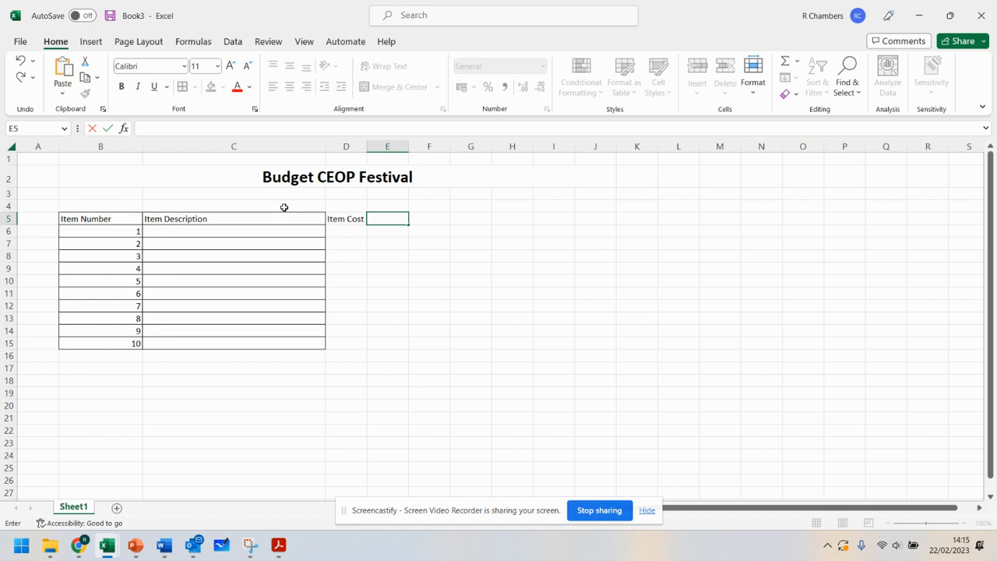
pyautogui.write('Total')
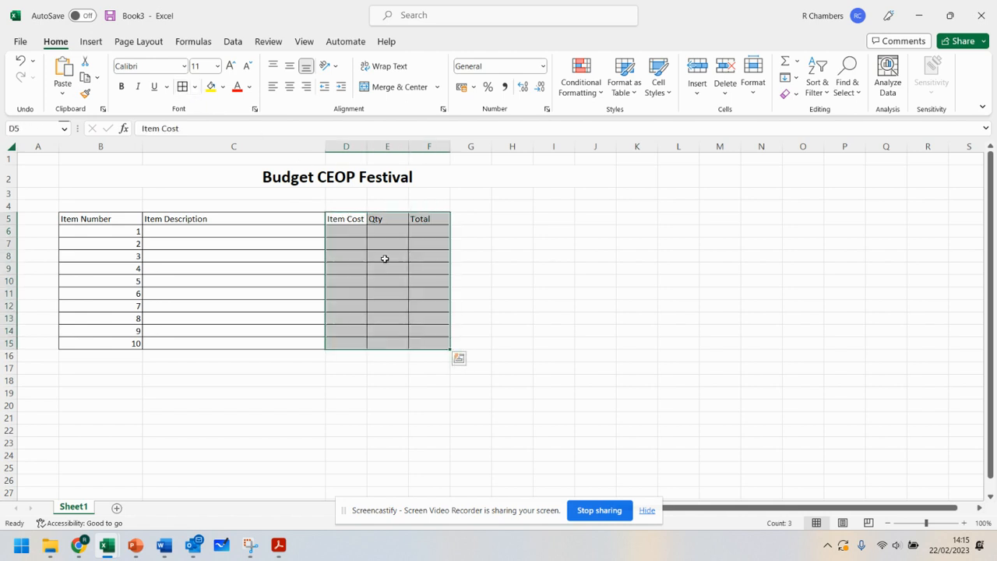
pyautogui.click(387, 256)
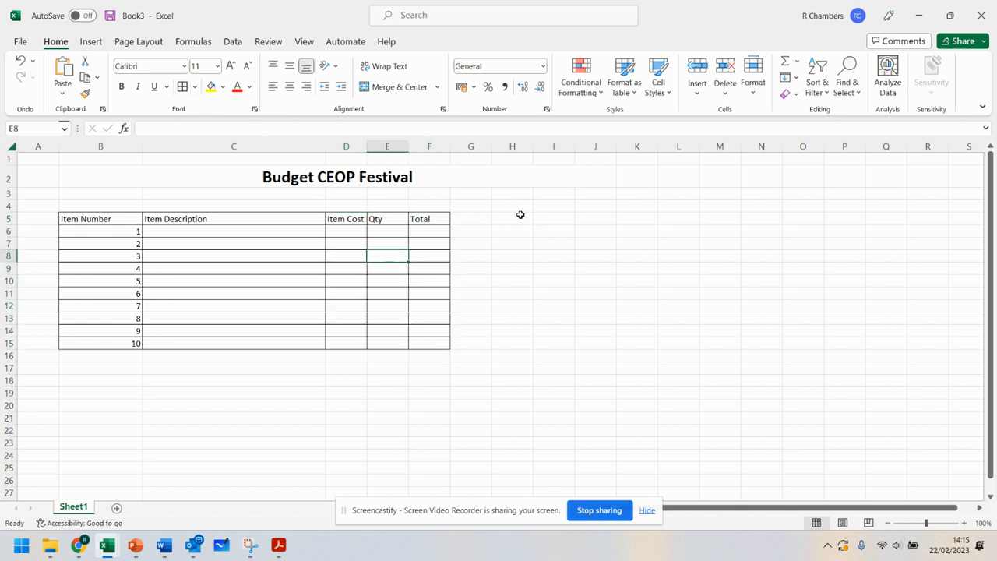
pyautogui.click(511, 206)
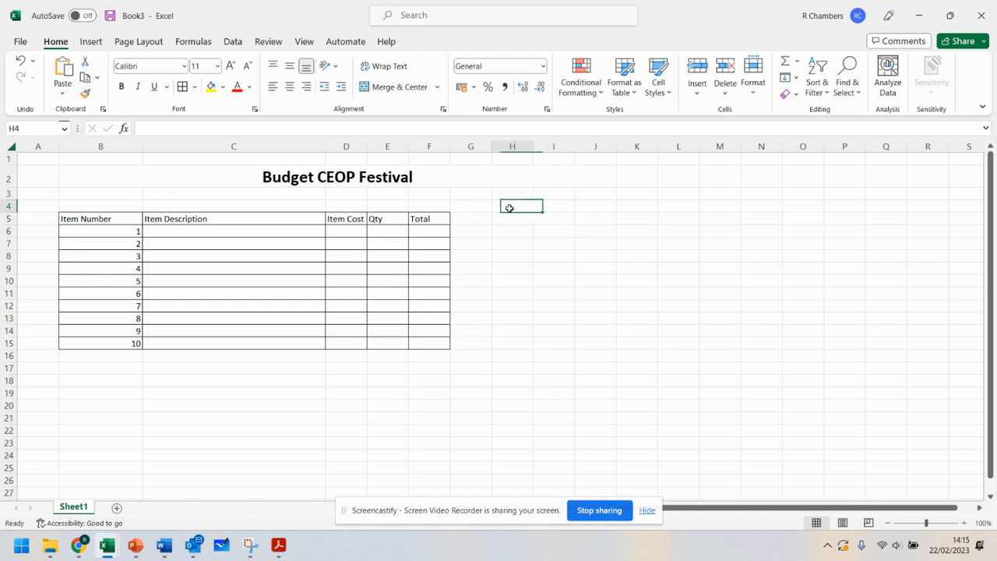
# - Enter the 'Allocated Budget' label in H4 with its amount beside it in J4
pyautogui.write('Allocated')
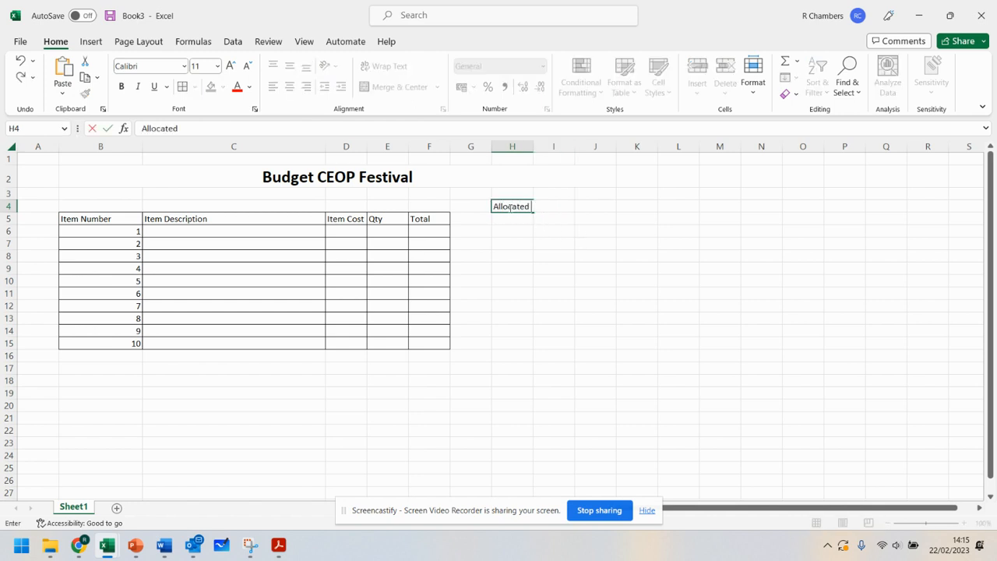
pyautogui.write('Budget')
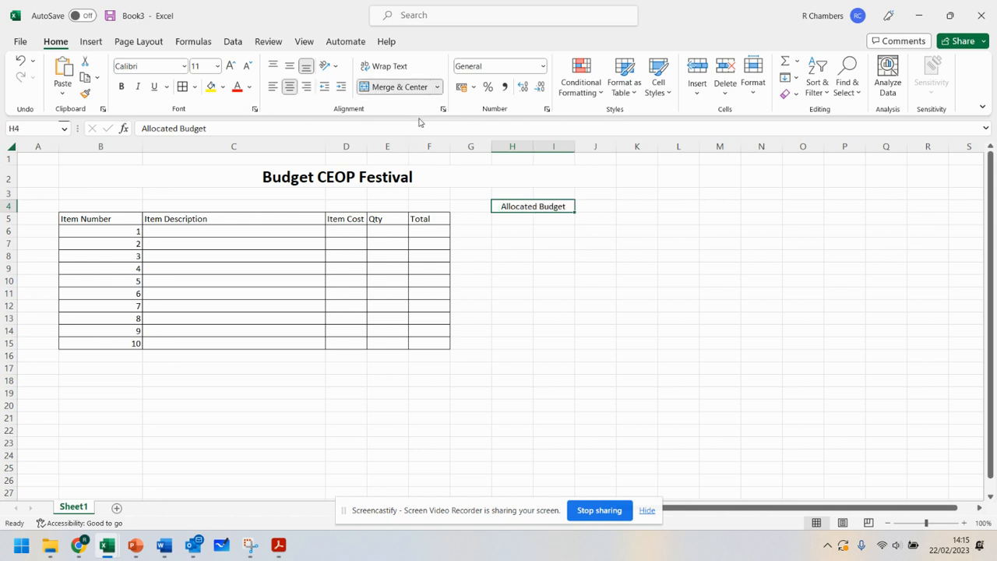
pyautogui.click(595, 206)
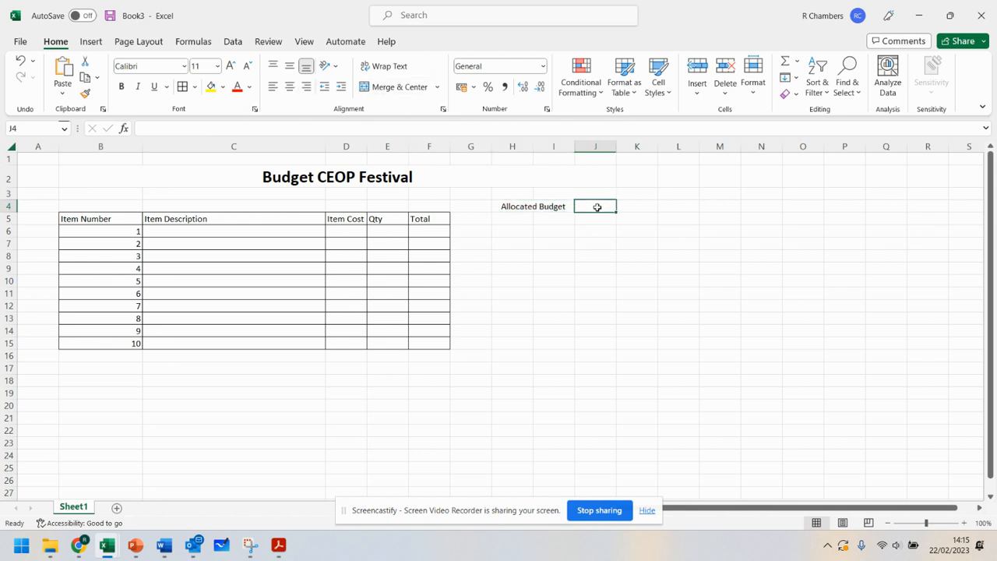
pyautogui.write('150000')
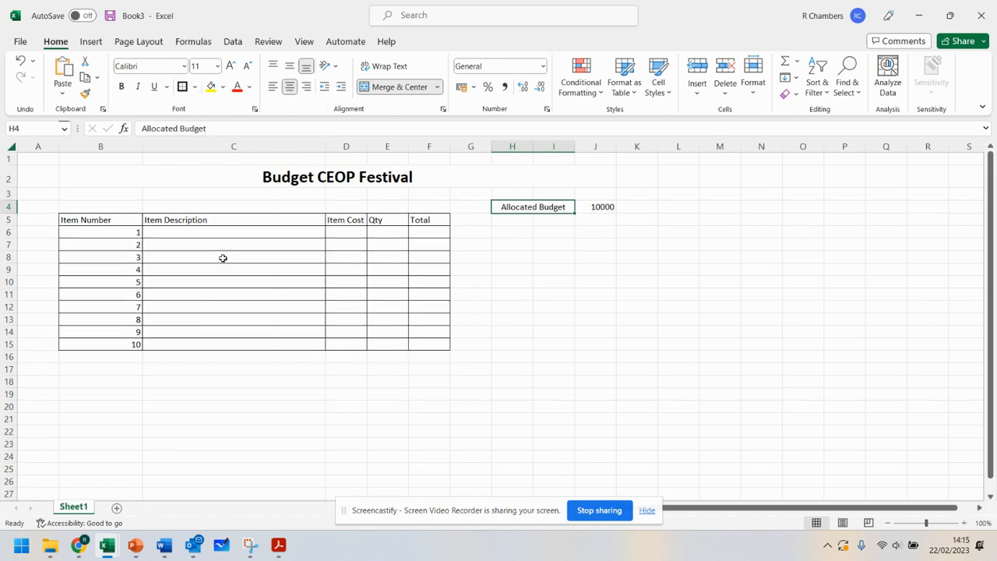
# - Border the budget amount and fill the title, headings and budget label yellow
pyautogui.click(595, 206)
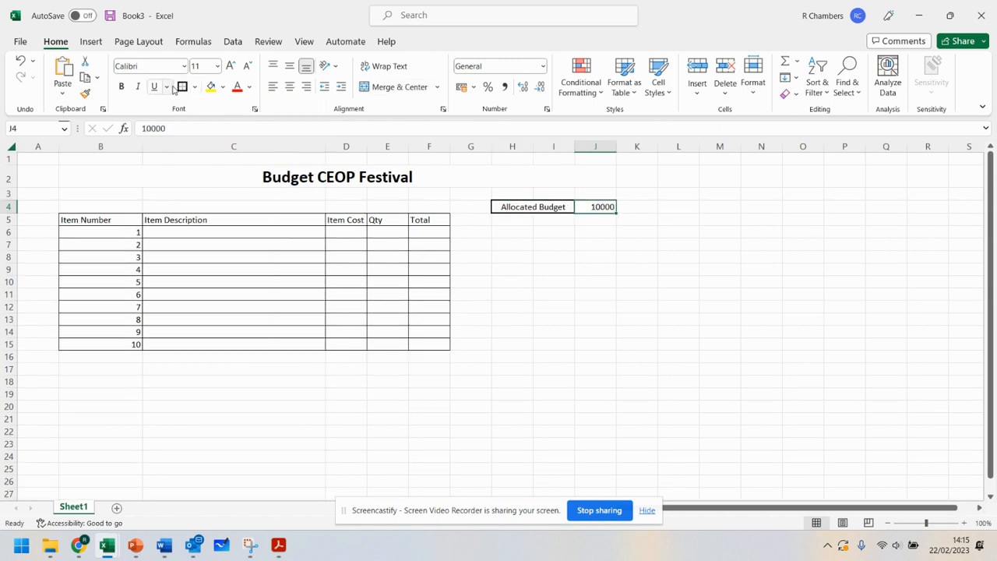
pyautogui.click(555, 231)
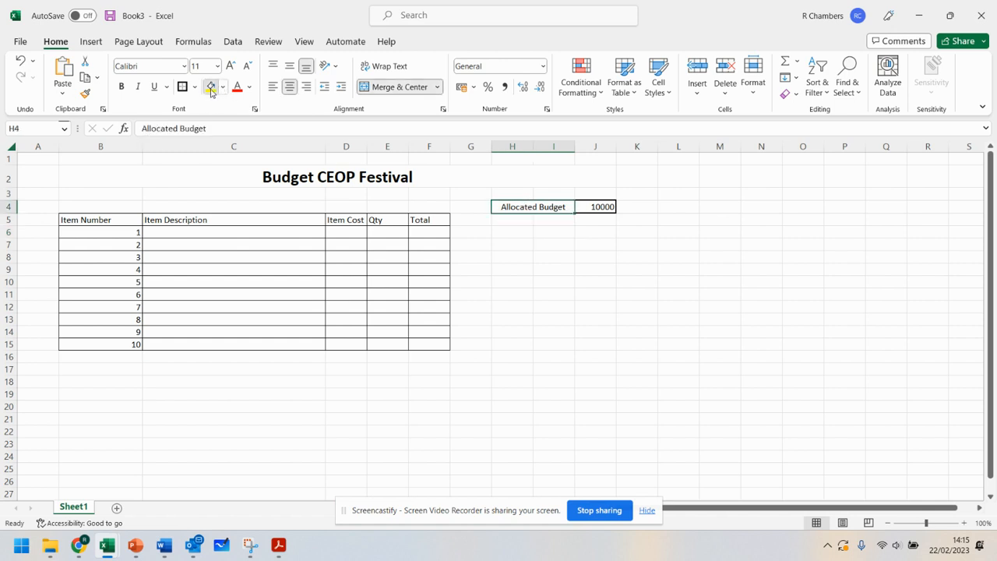
pyautogui.click(210, 87)
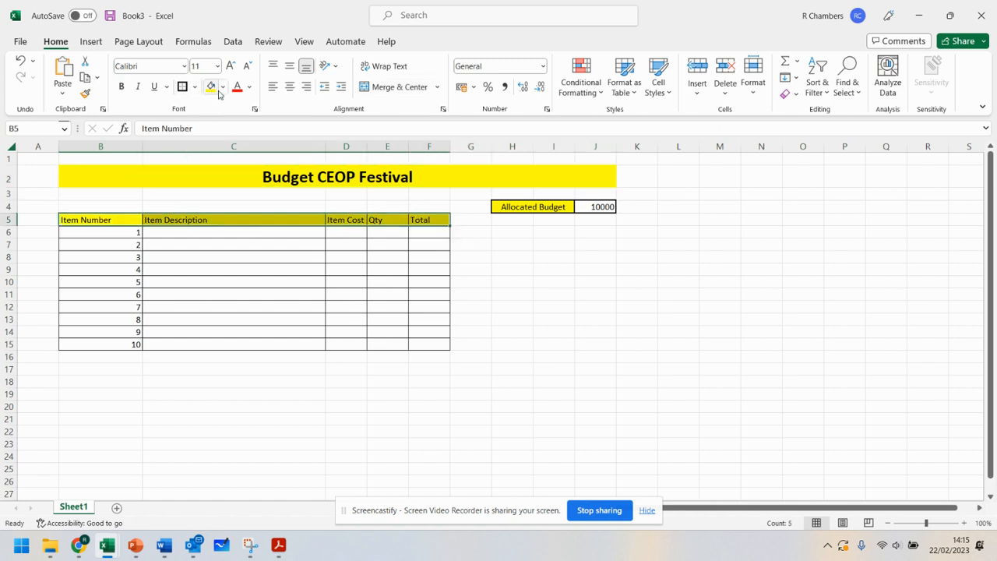
pyautogui.click(511, 293)
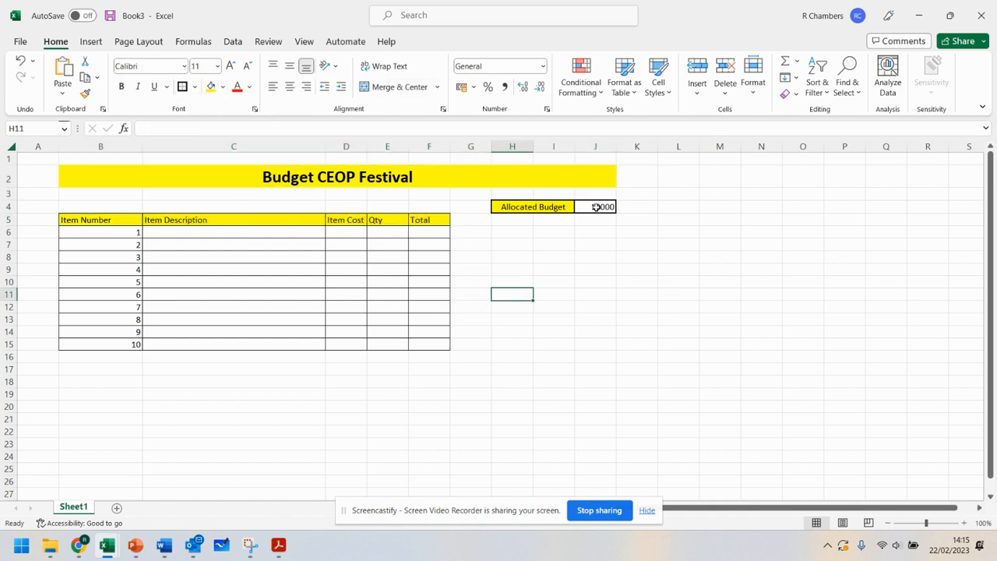
# - Format the allocated budget in J4 as accounting currency, £10,000.00
pyautogui.click(595, 205)
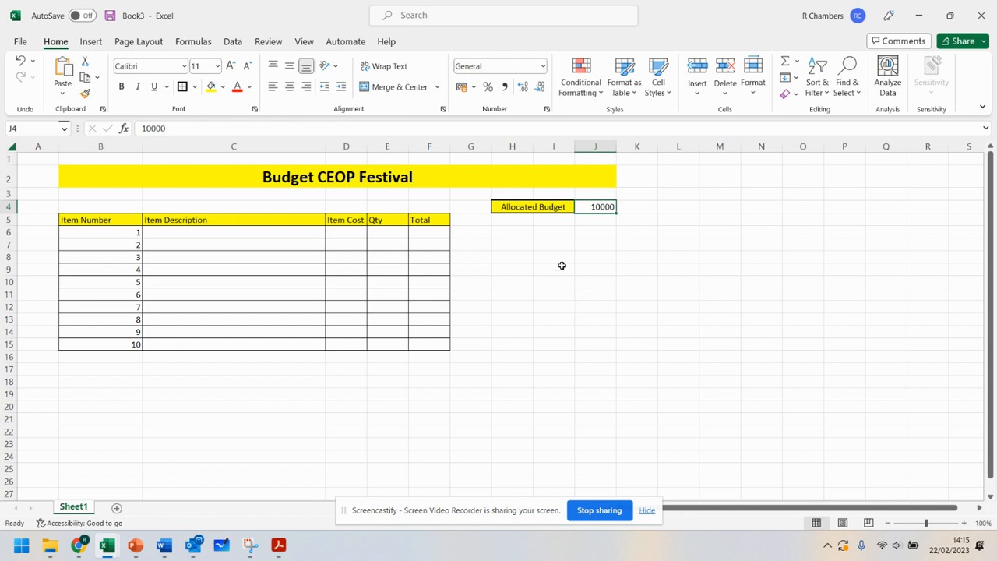
pyautogui.moveTo(589, 229)
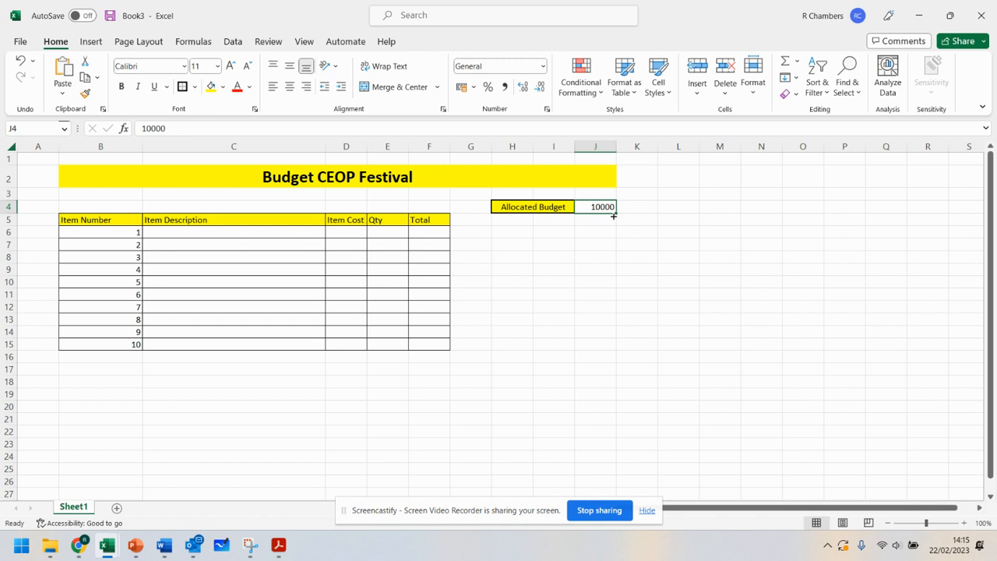
pyautogui.moveTo(461, 88)
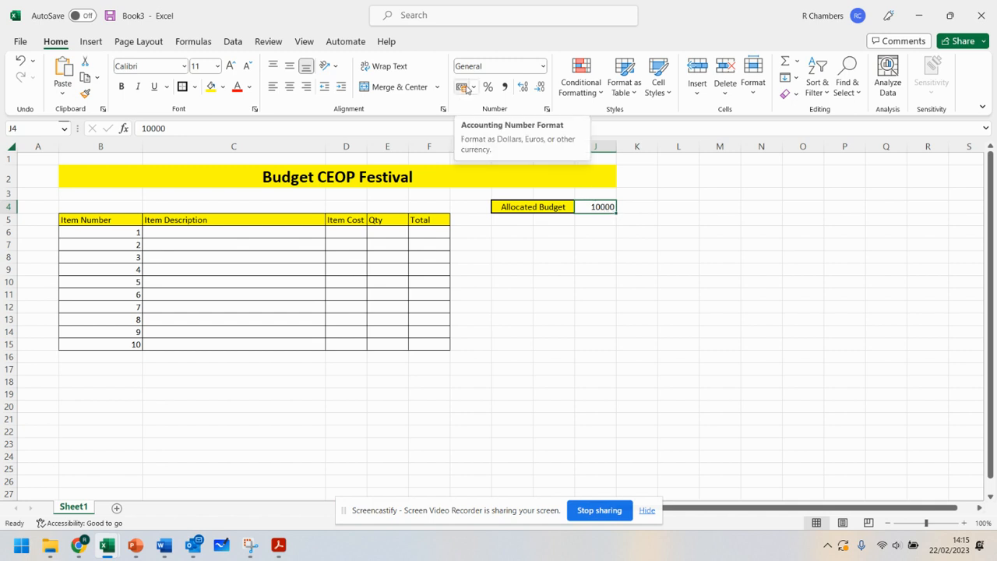
pyautogui.moveTo(464, 88)
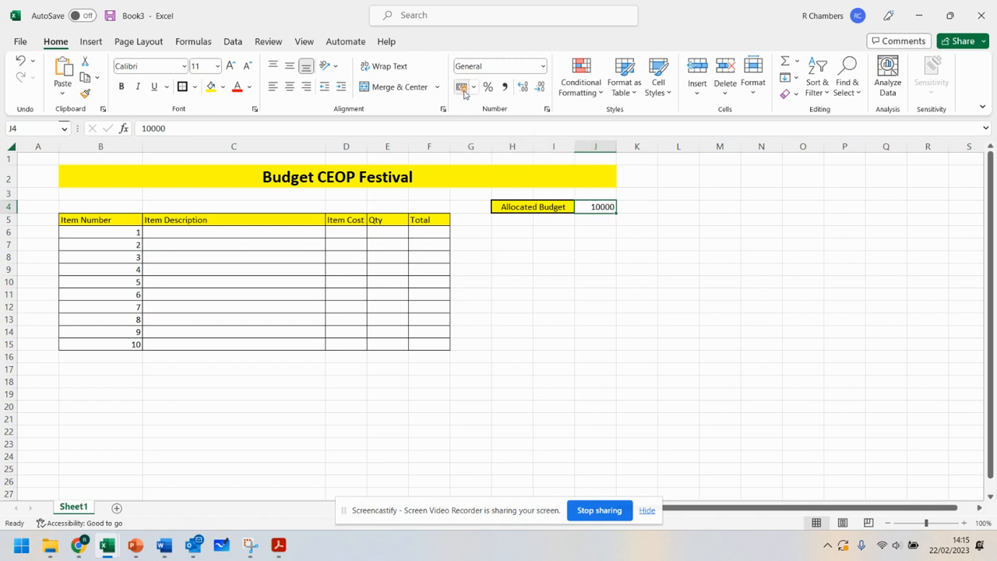
pyautogui.click(462, 87)
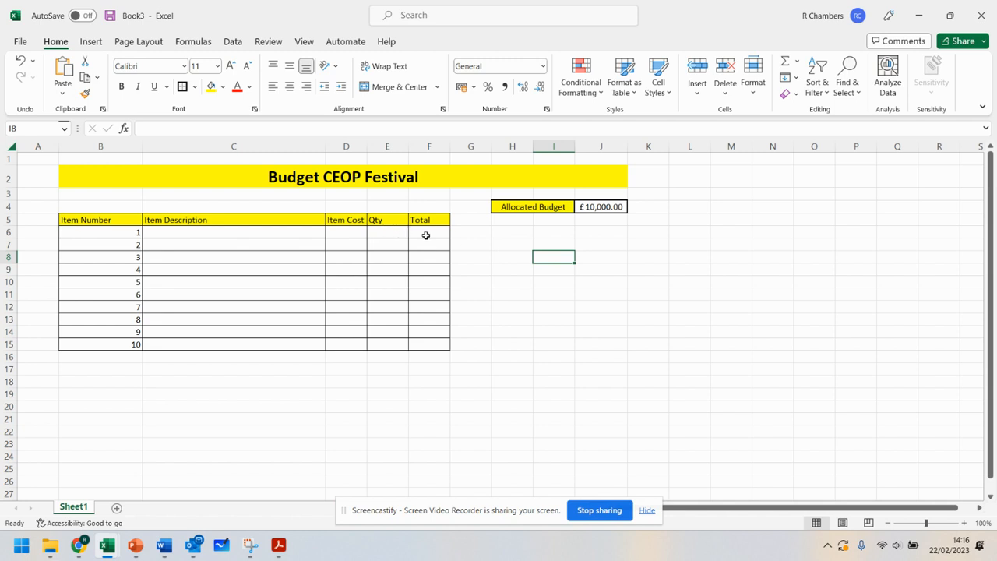
pyautogui.click(234, 232)
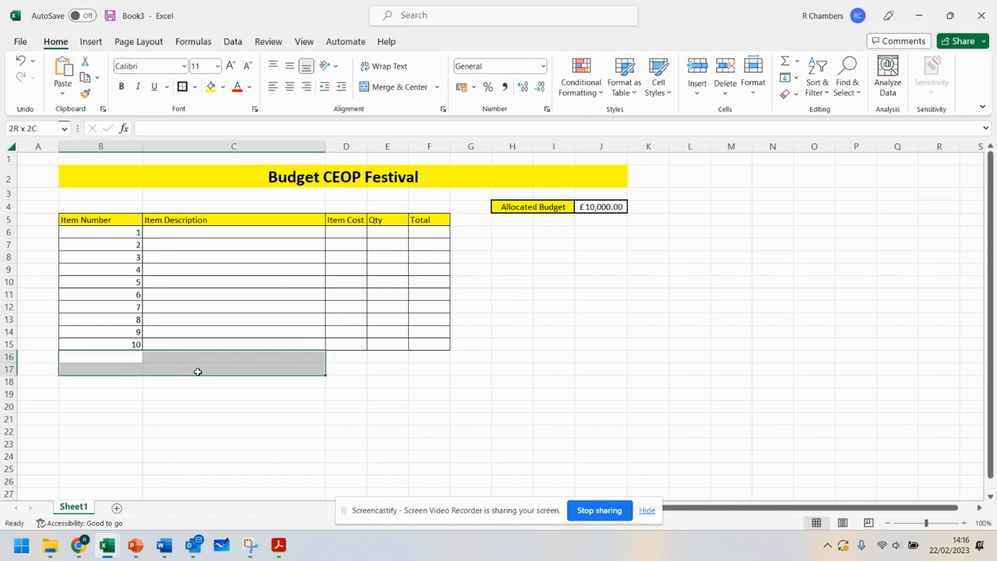
# - Border six new rows B16:F21 and number them 11 to 16
pyautogui.moveTo(196, 370); pyautogui.dragTo(424, 383)
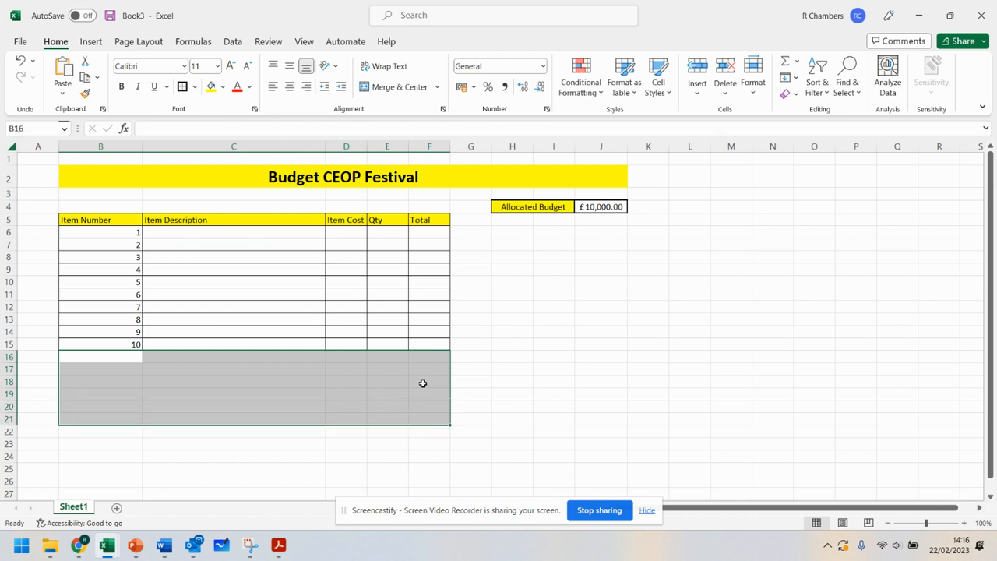
pyautogui.click(197, 87)
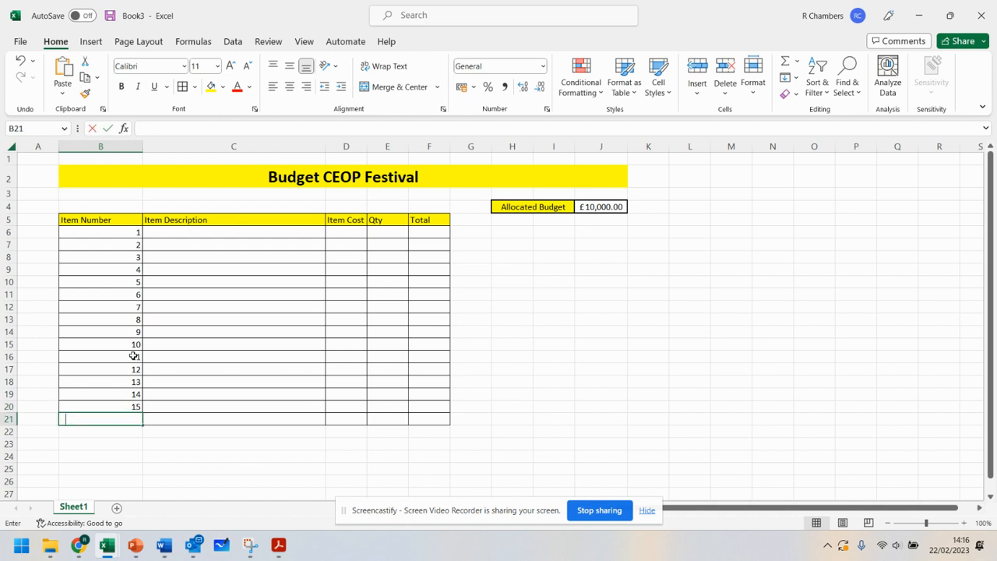
pyautogui.write('16')
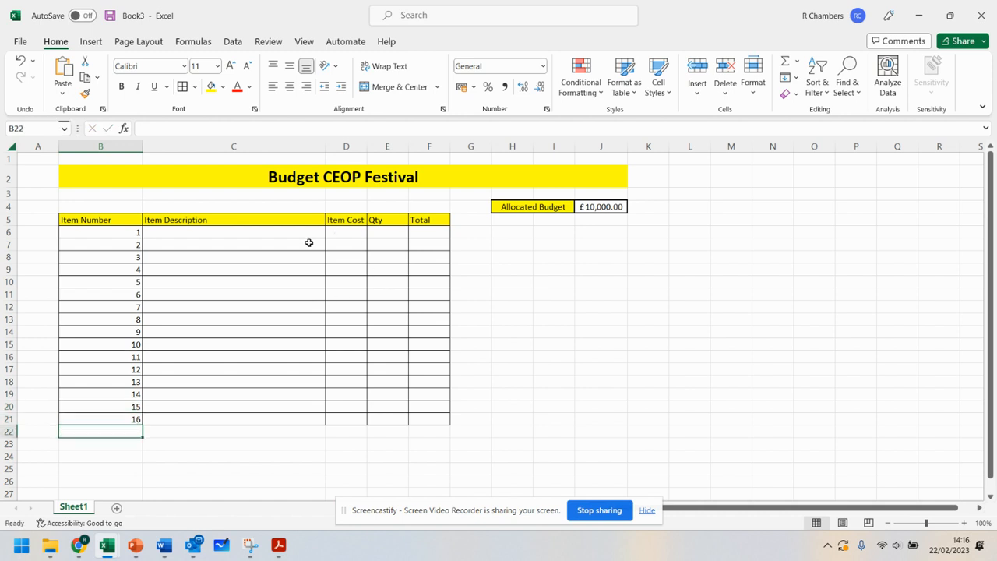
# - Enter Lighting Rig and Speakers in C6:C7, with Speakers cost £350 and quantity 4
pyautogui.click(234, 232)
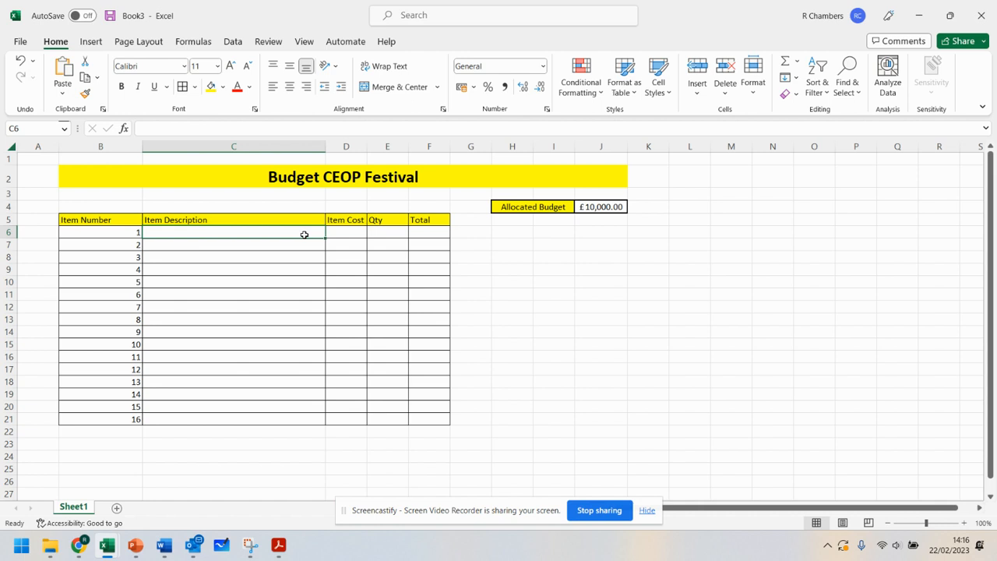
pyautogui.write('Lightin')
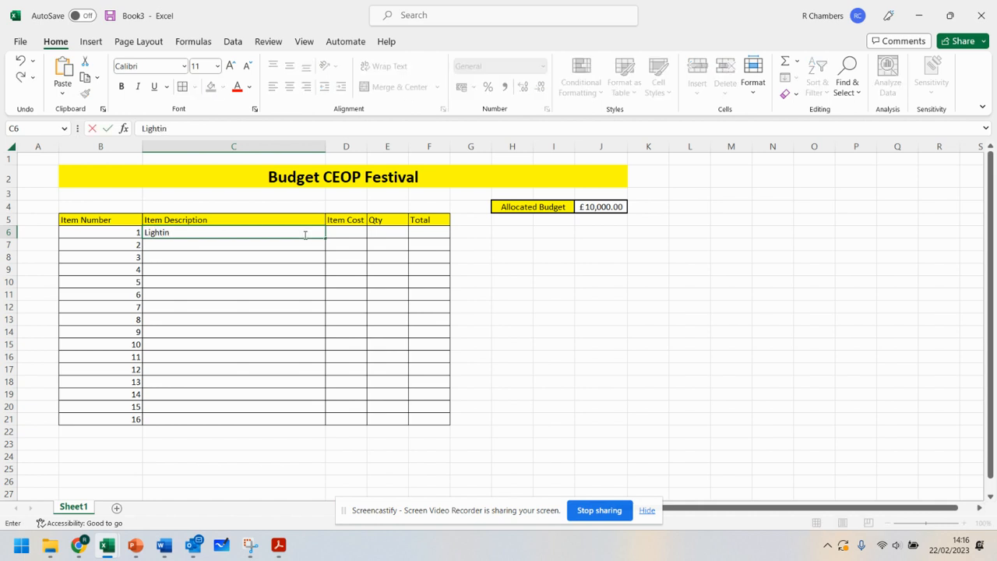
pyautogui.press('Enter')
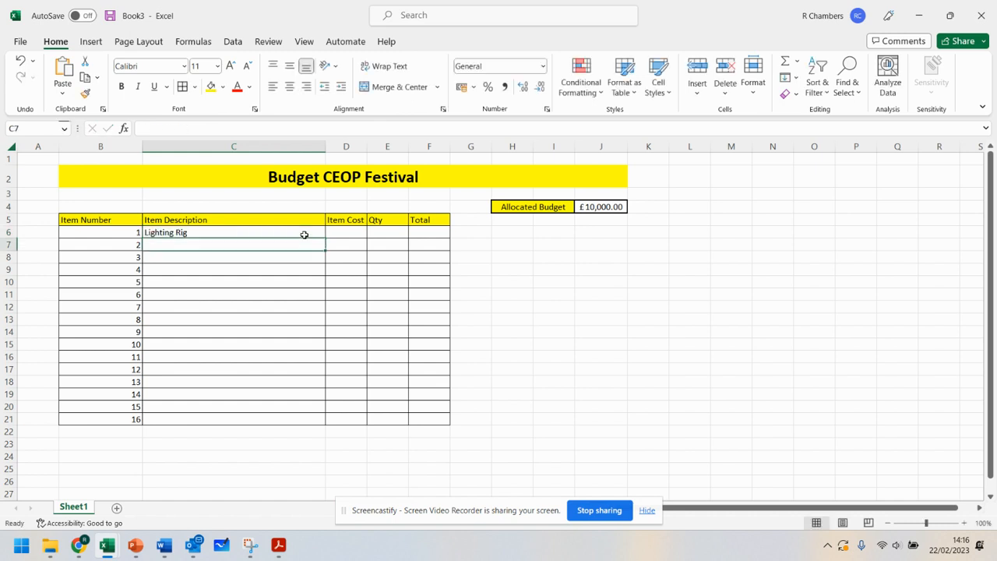
pyautogui.write('Speakers')
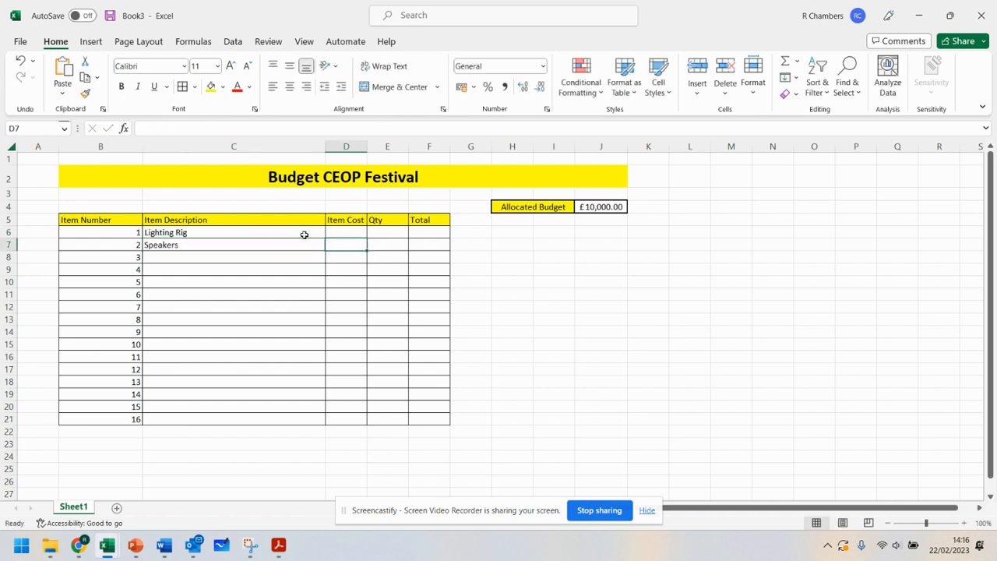
pyautogui.write('£')
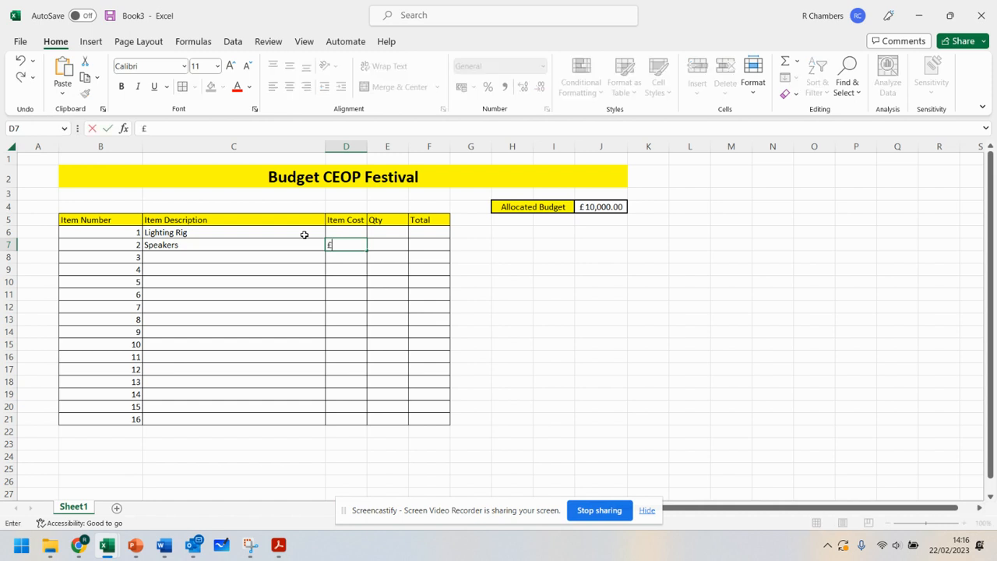
pyautogui.write('350')
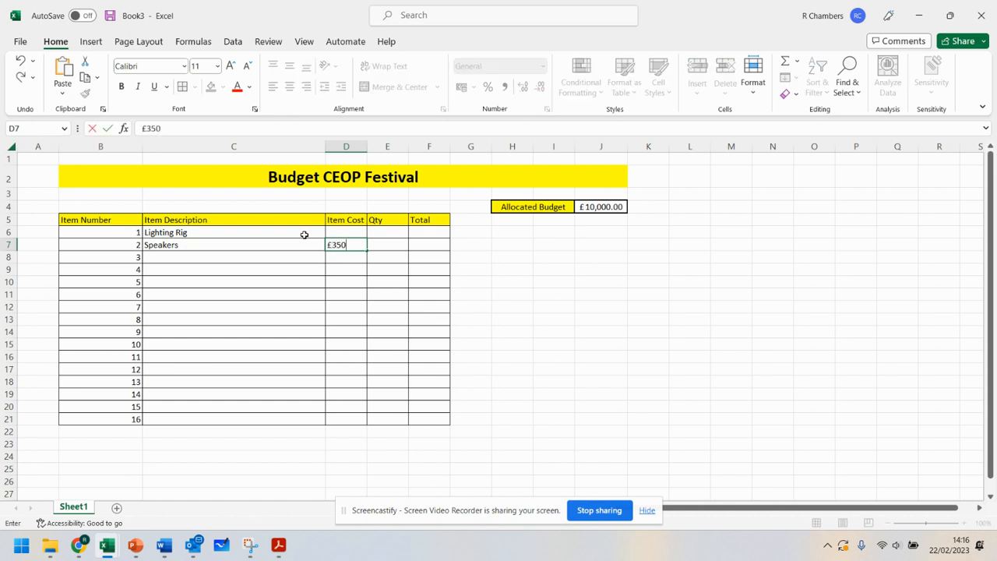
pyautogui.write('4')
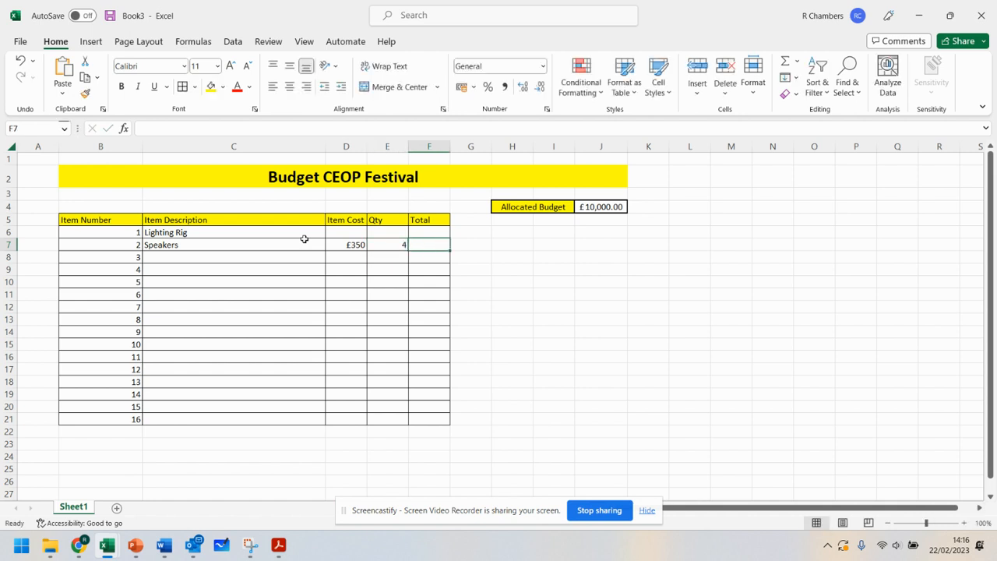
# - Enter the Lighting Rig cost 300 and quantity 2
pyautogui.click(345, 232)
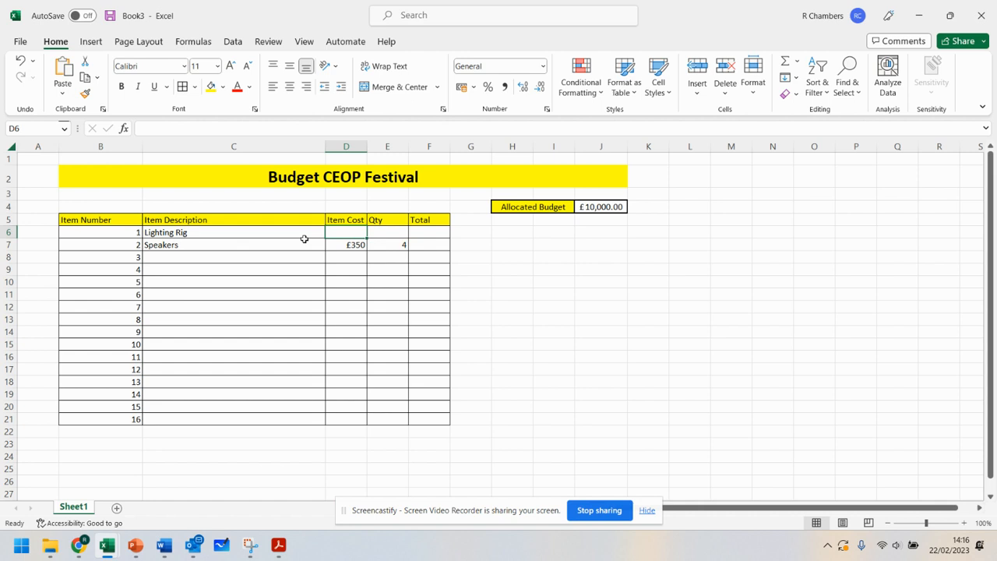
pyautogui.write('300')
pyautogui.click(388, 233)
pyautogui.write('2')
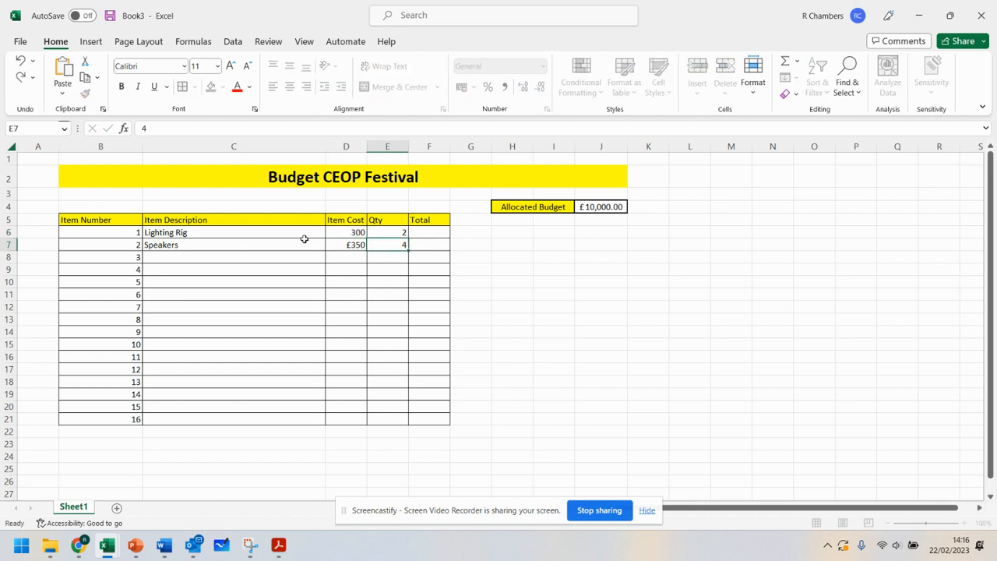
# - Format both item costs as currency, £300.00 and £350.00
pyautogui.click(345, 232)
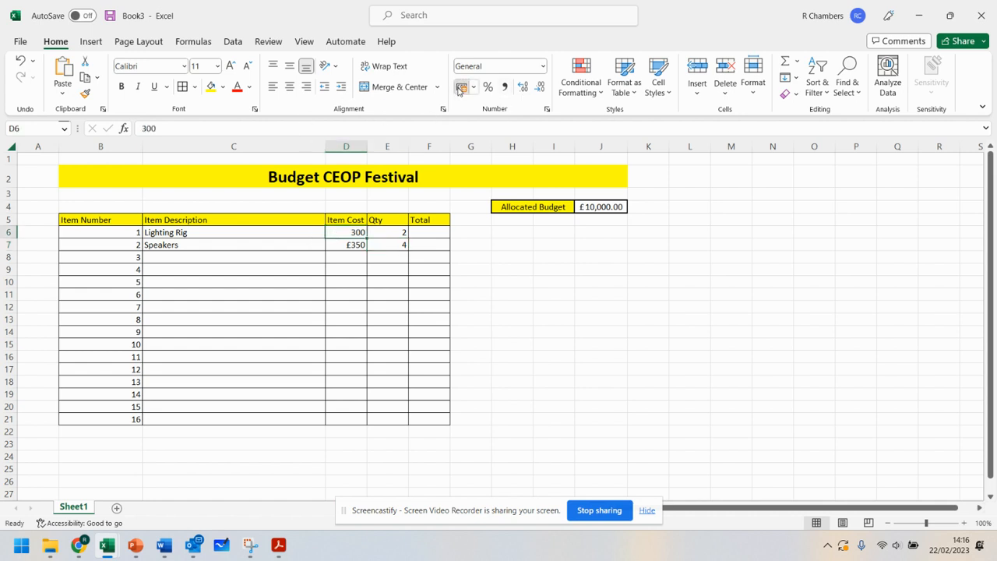
pyautogui.click(463, 87)
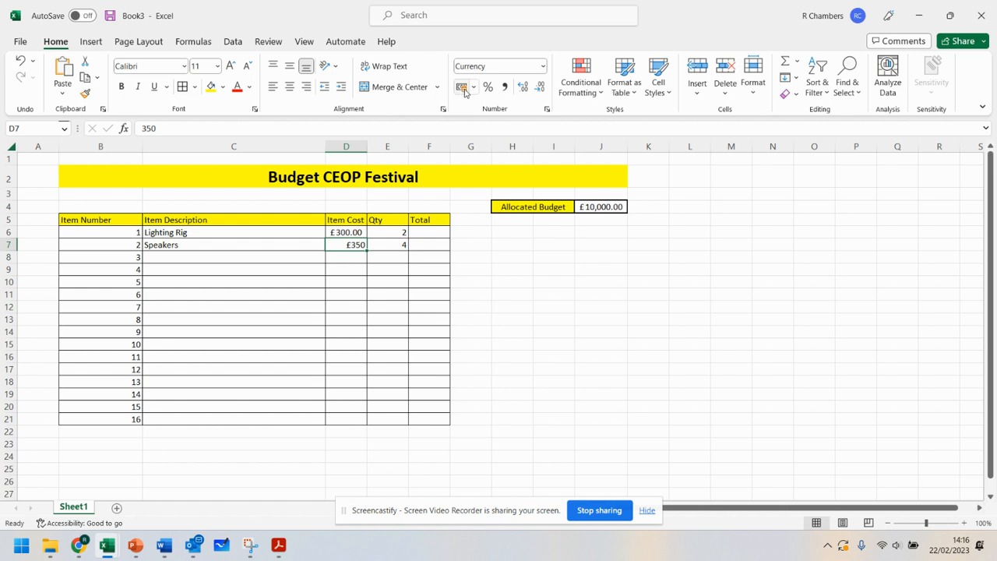
pyautogui.click(461, 87)
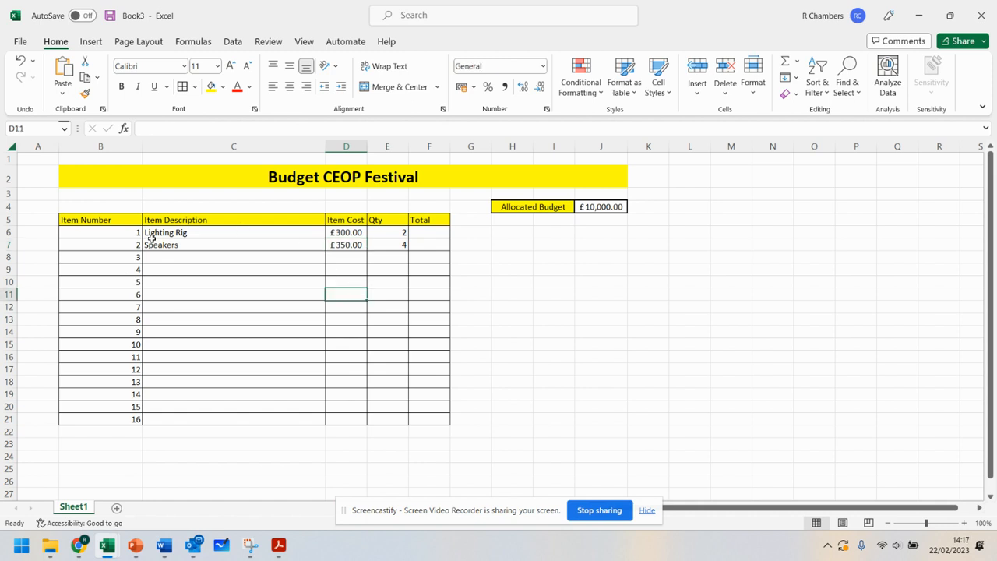
# - Rename the Sheet1 worksheet tab to 'Budget Sheet'
pyautogui.click(233, 257)
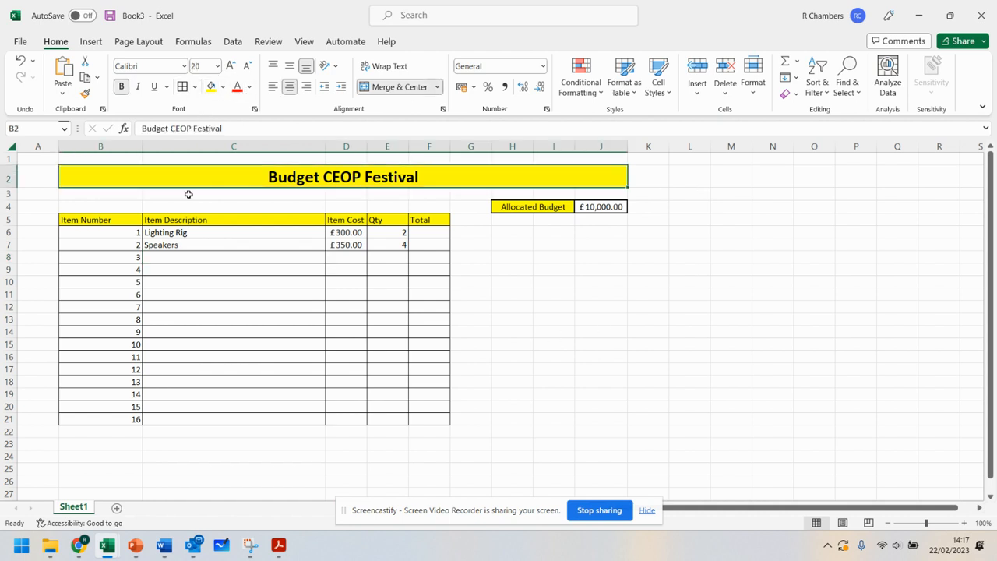
pyautogui.moveTo(355, 302)
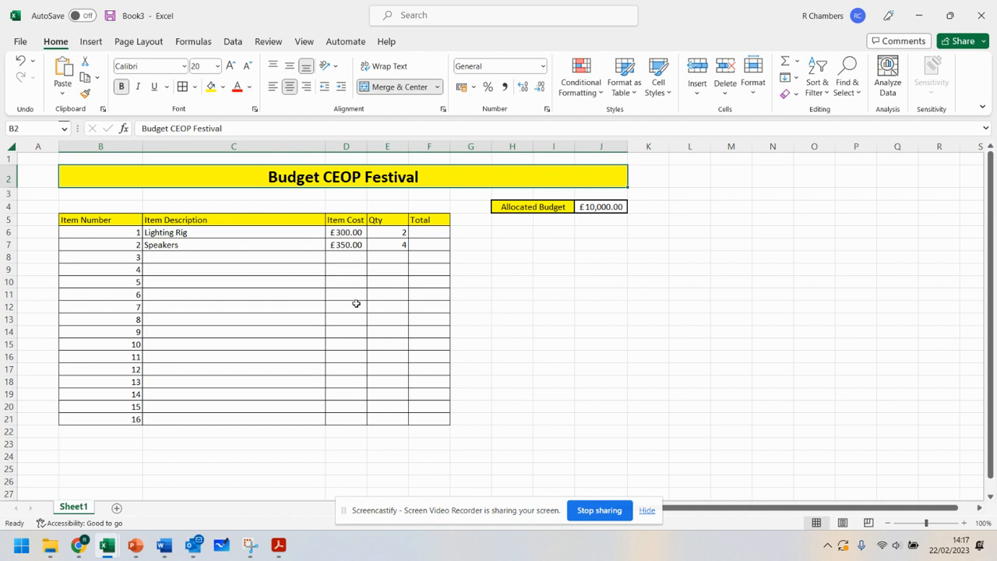
pyautogui.doubleClick(73, 506)
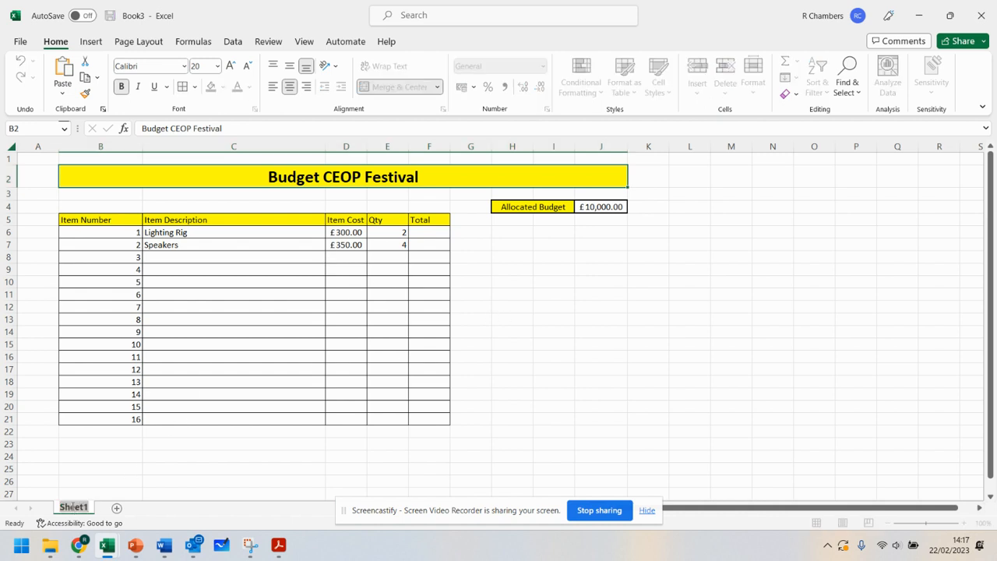
pyautogui.write('Budget Sheet')
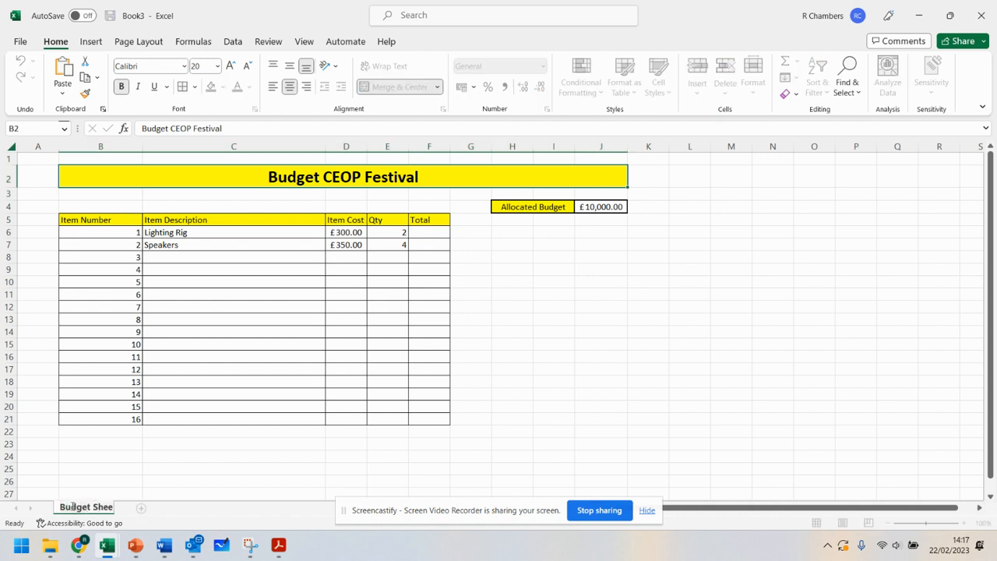
pyautogui.click(234, 418)
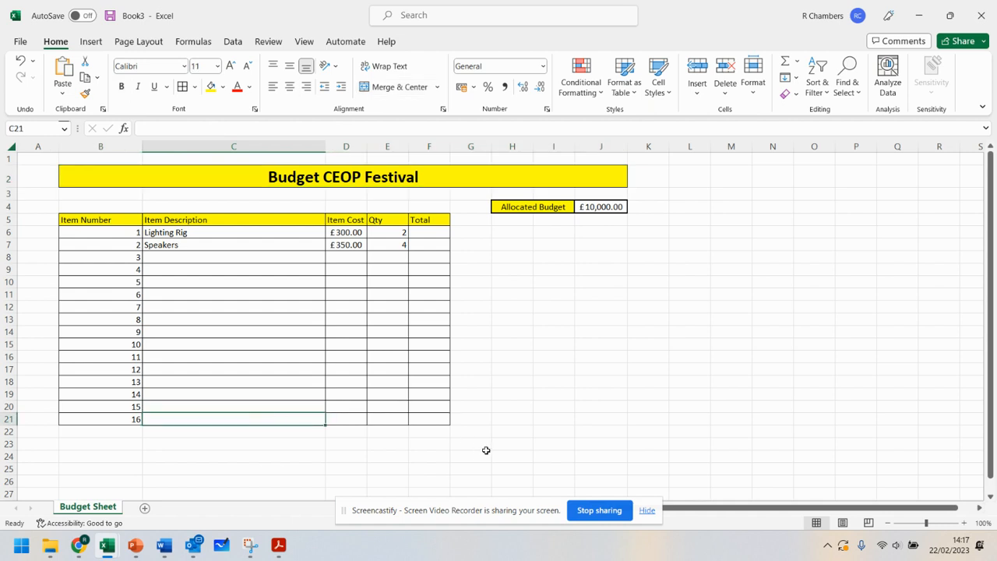
pyautogui.moveTo(199, 366)
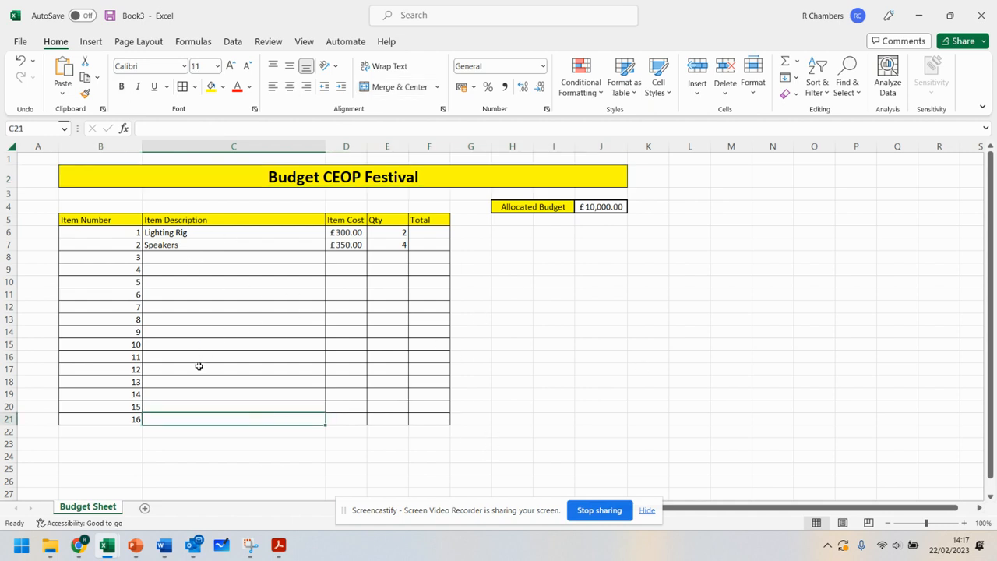
pyautogui.moveTo(464, 351)
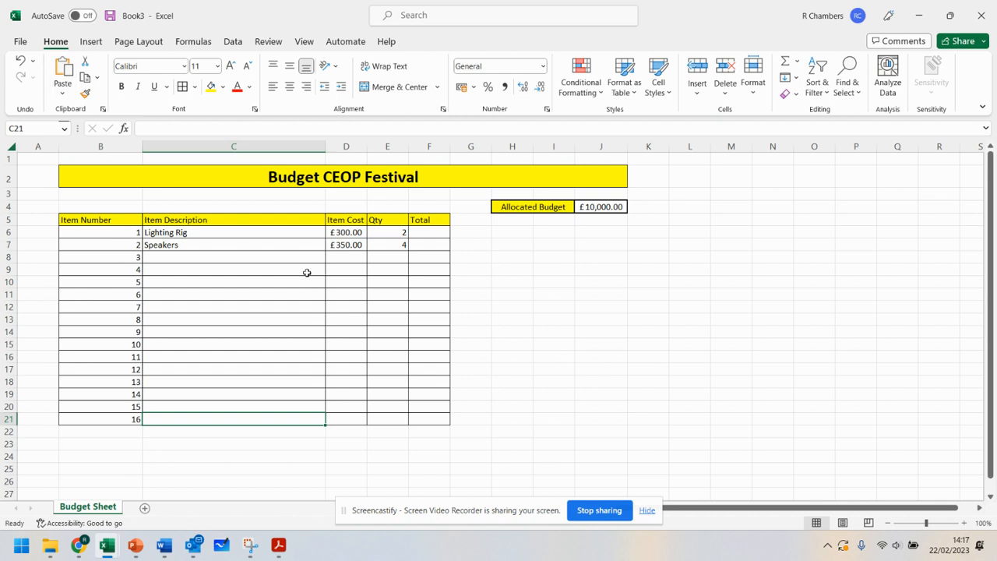
pyautogui.moveTo(584, 530)
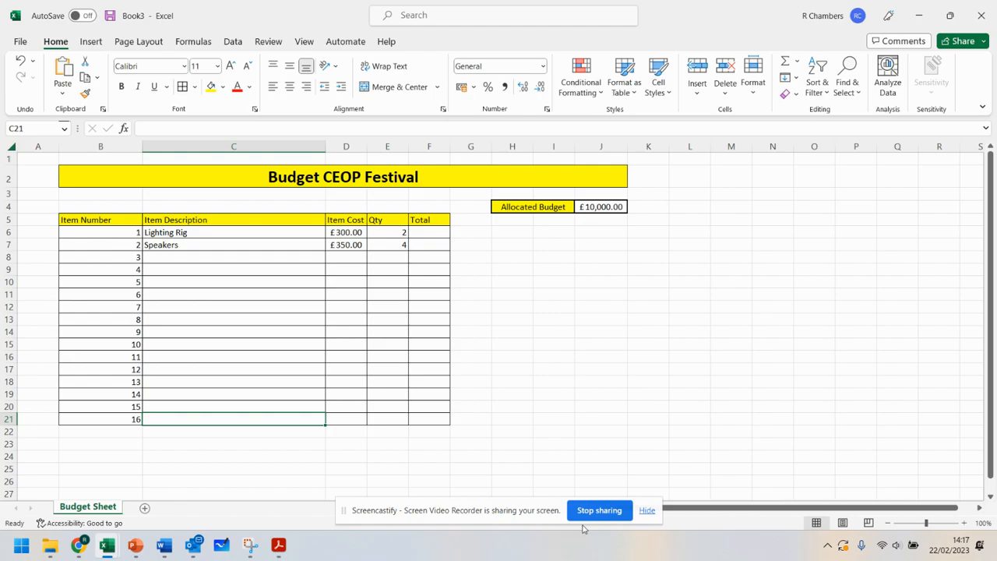